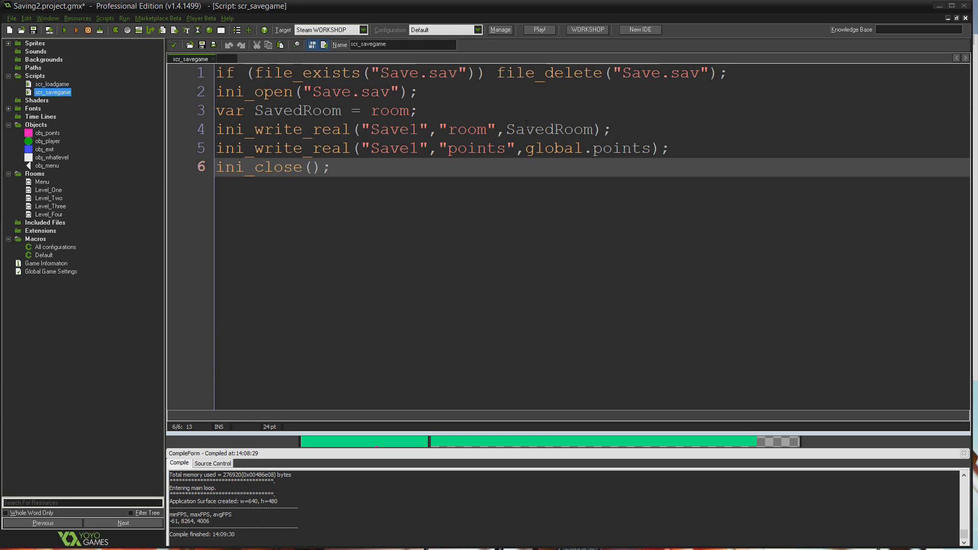
mouse_move(206, 274)
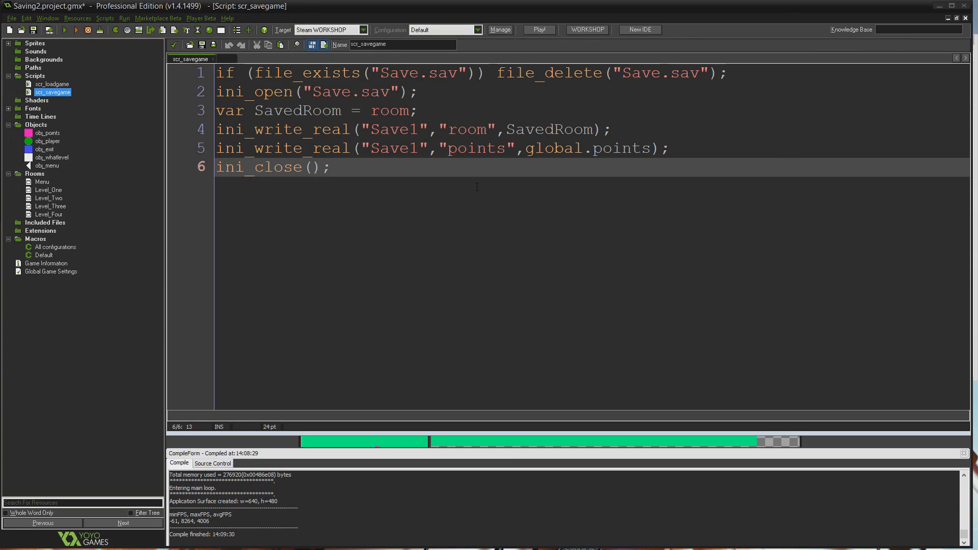
mouse_move(439, 200)
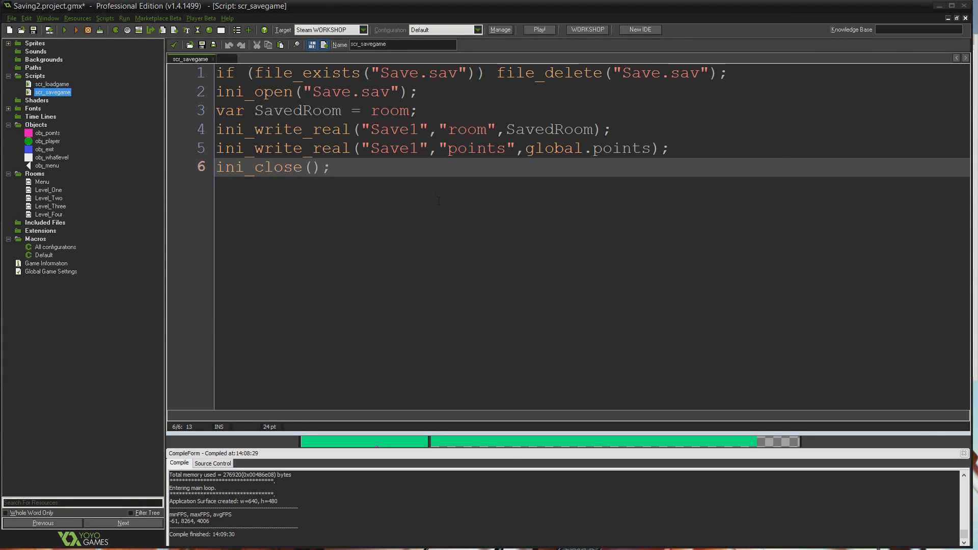
mouse_move(423, 233)
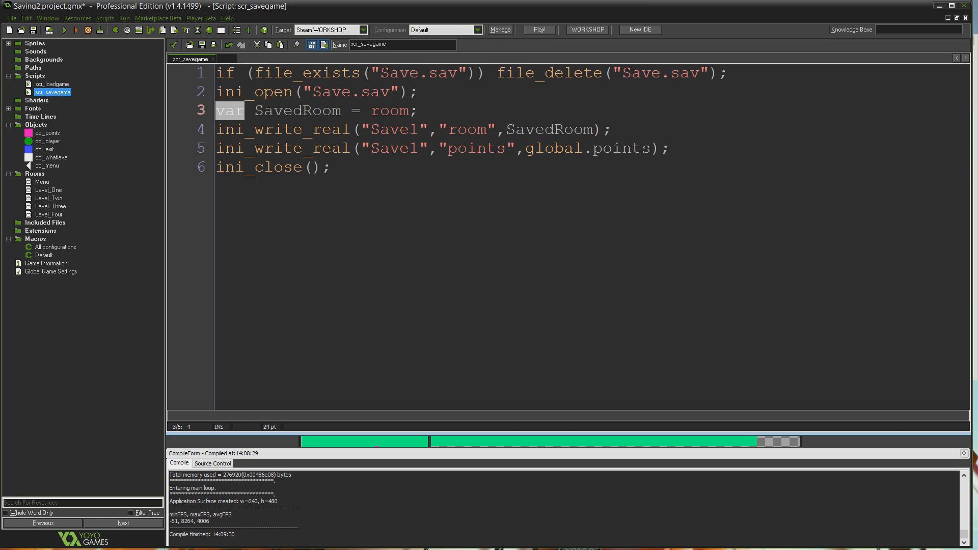
Rewrite line 3 so SavedRoom = base64_encode(string(room)).
triple_click(315, 110)
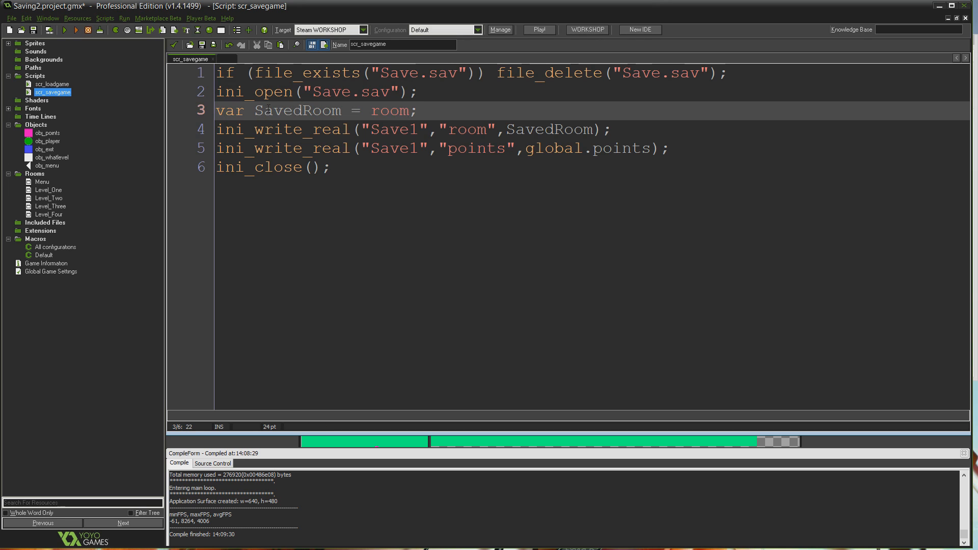
double_click(297, 111)
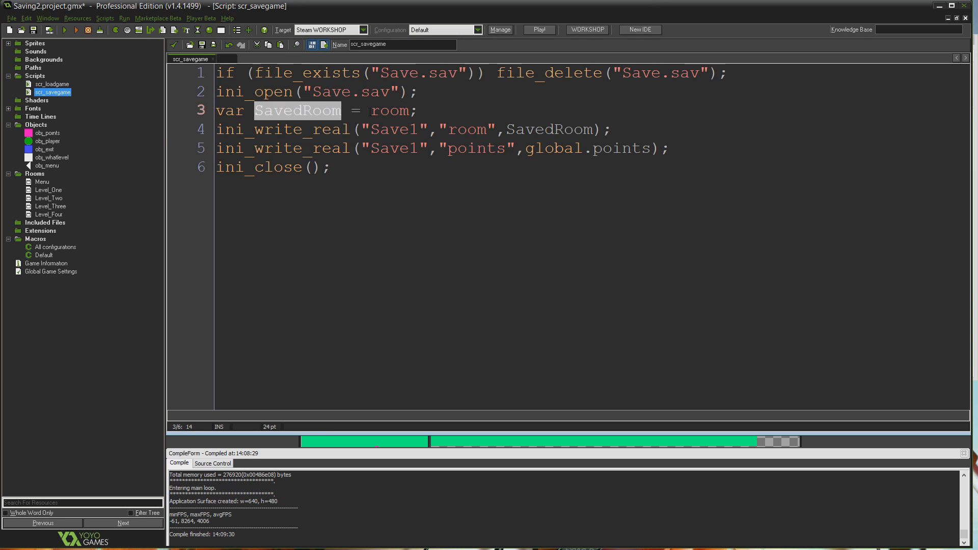
double_click(394, 111)
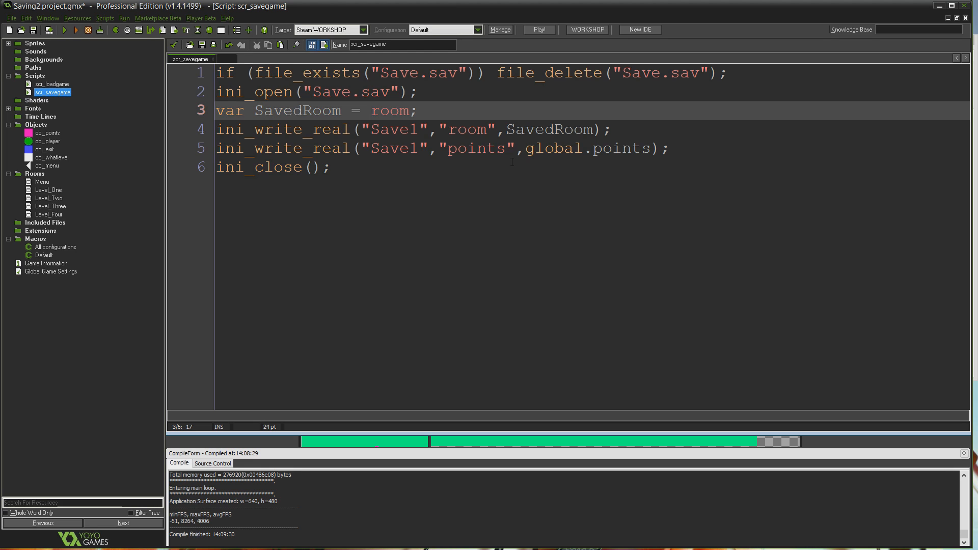
type("base")
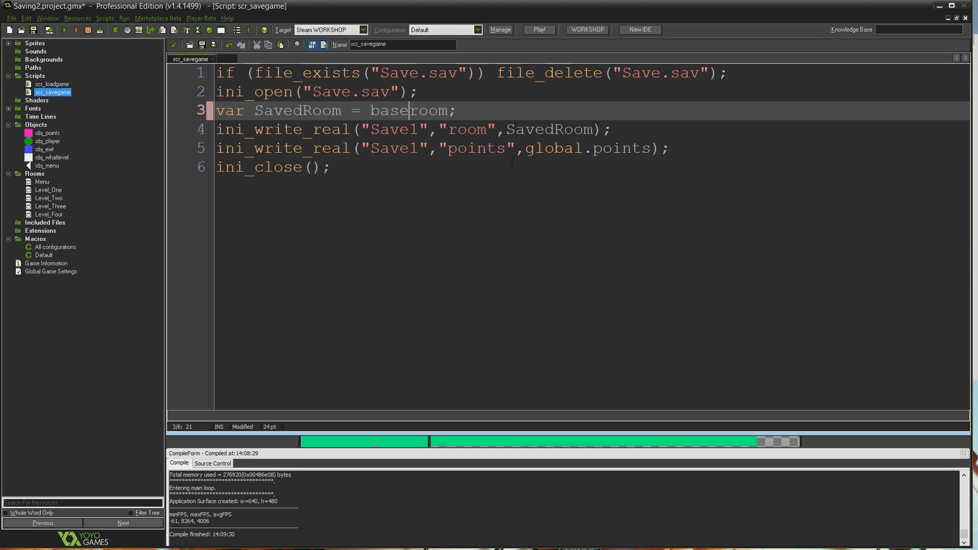
type("64_en")
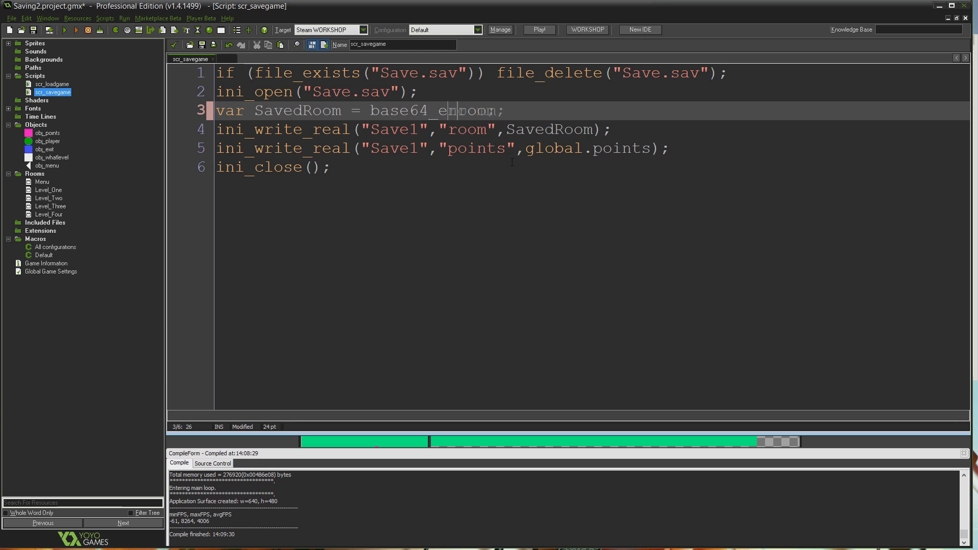
type("code(")
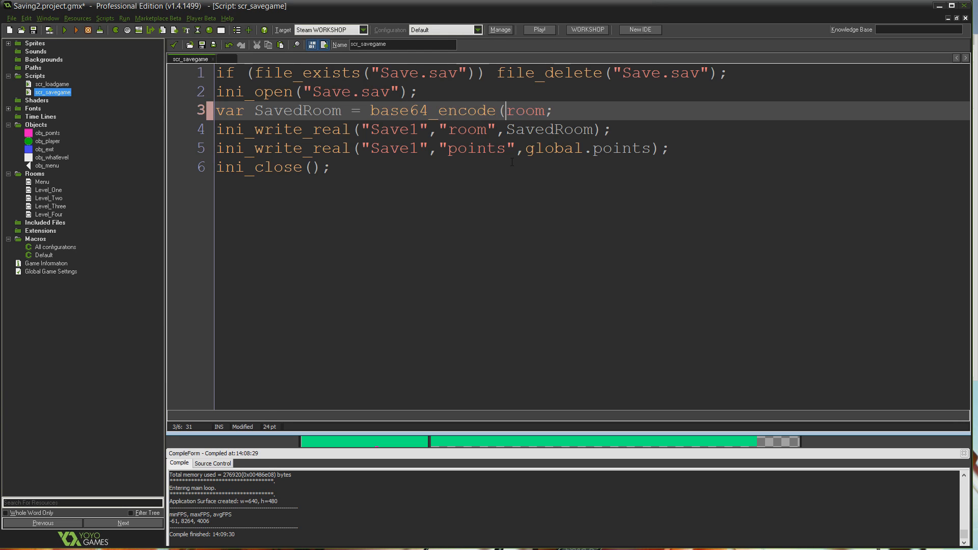
type("string(")
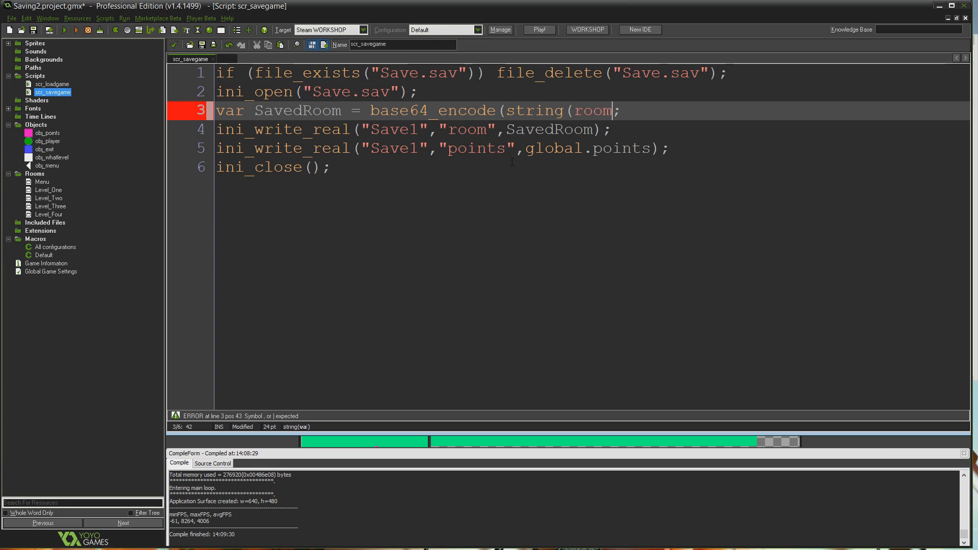
type(")")
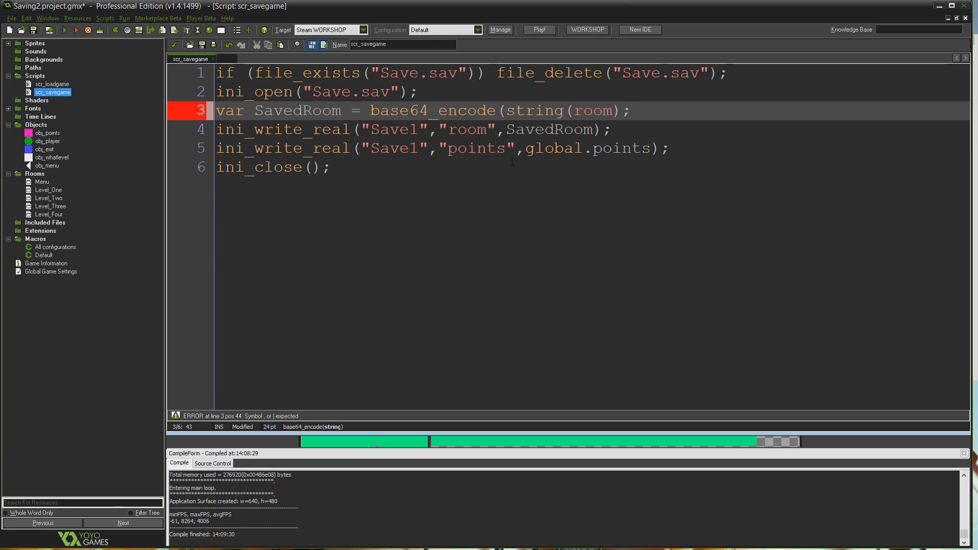
type(")")
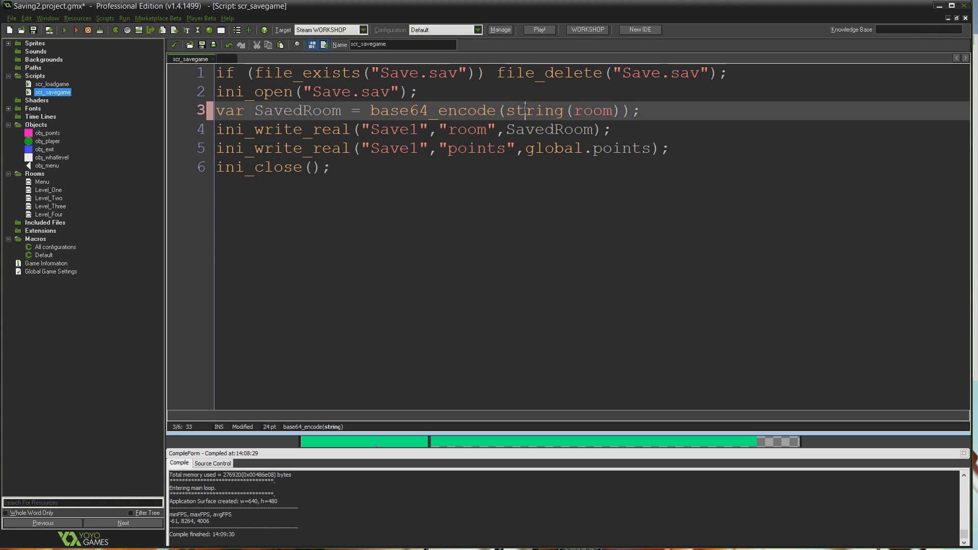
double_click(593, 110)
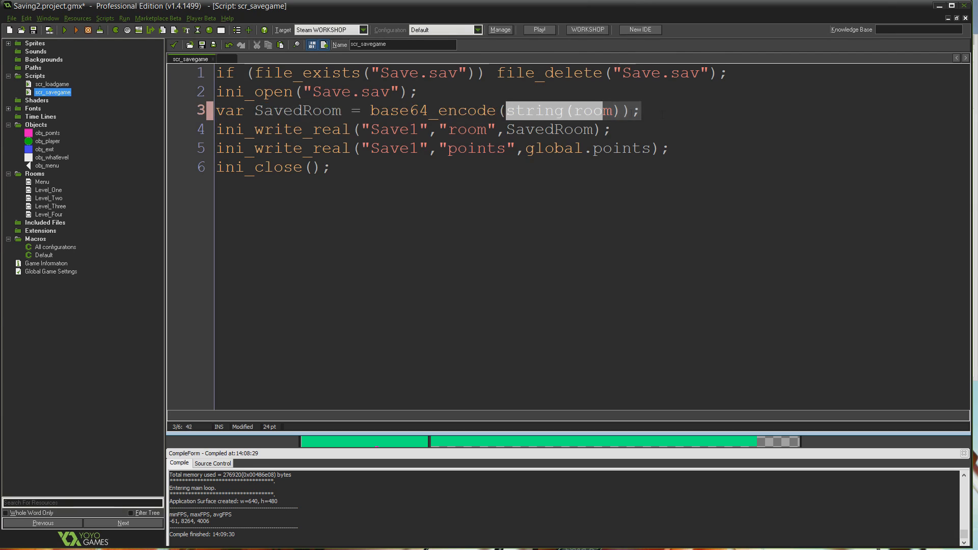
left_click(674, 112)
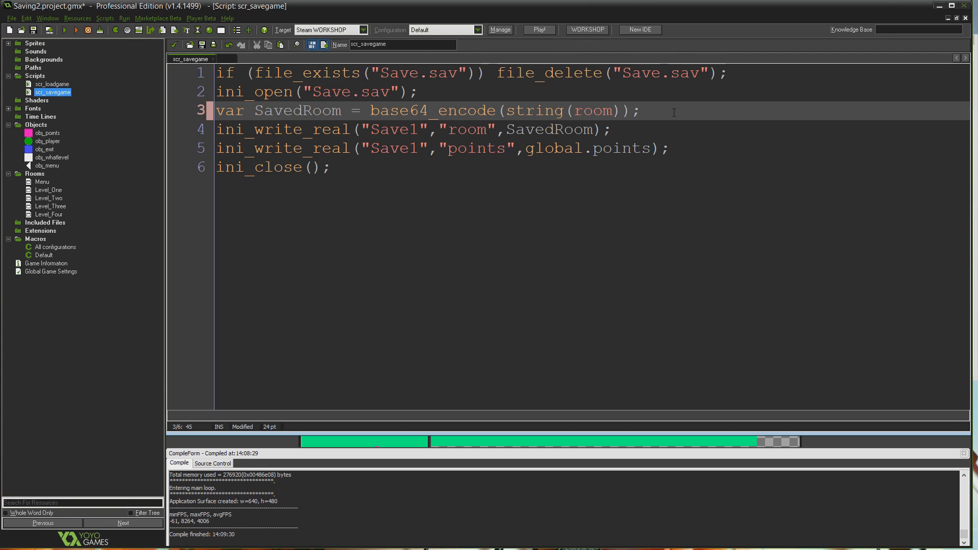
Add a new line: var SavedPoints = base64_encode(string(global.points)).
key("Enter")
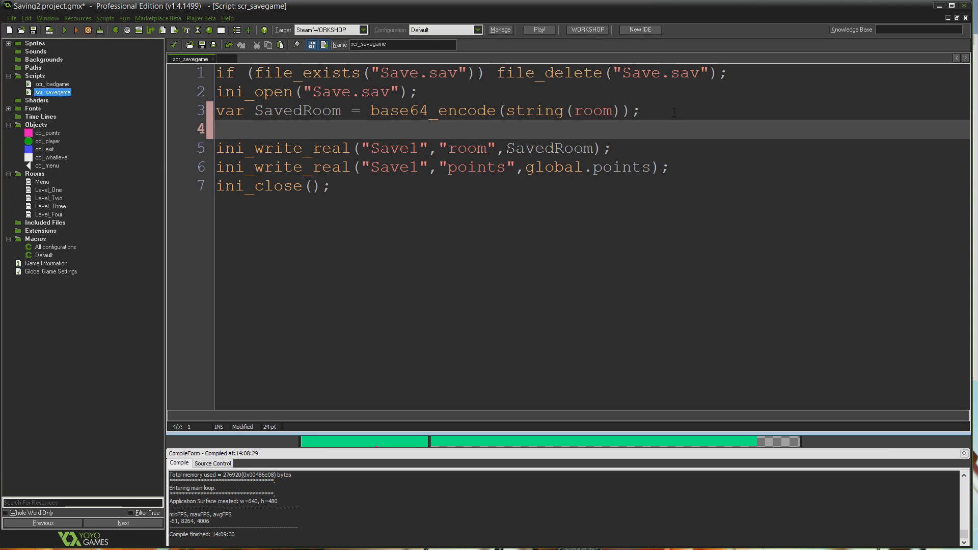
type("var")
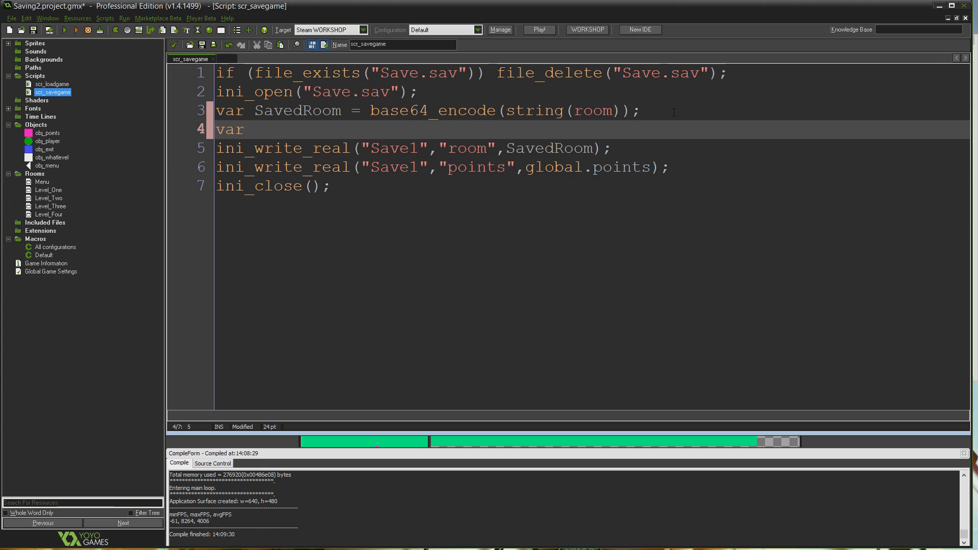
type("SavedPo")
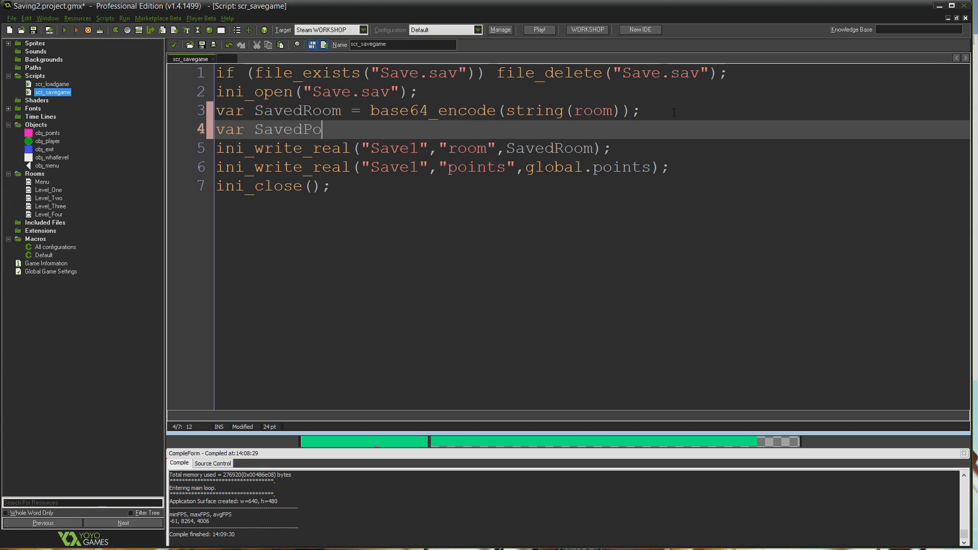
type("ints =")
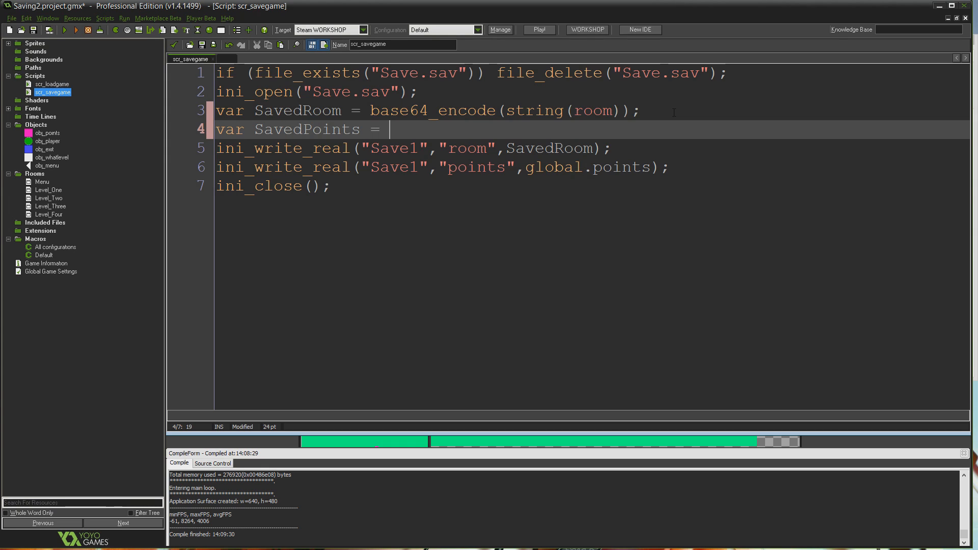
type("base64")
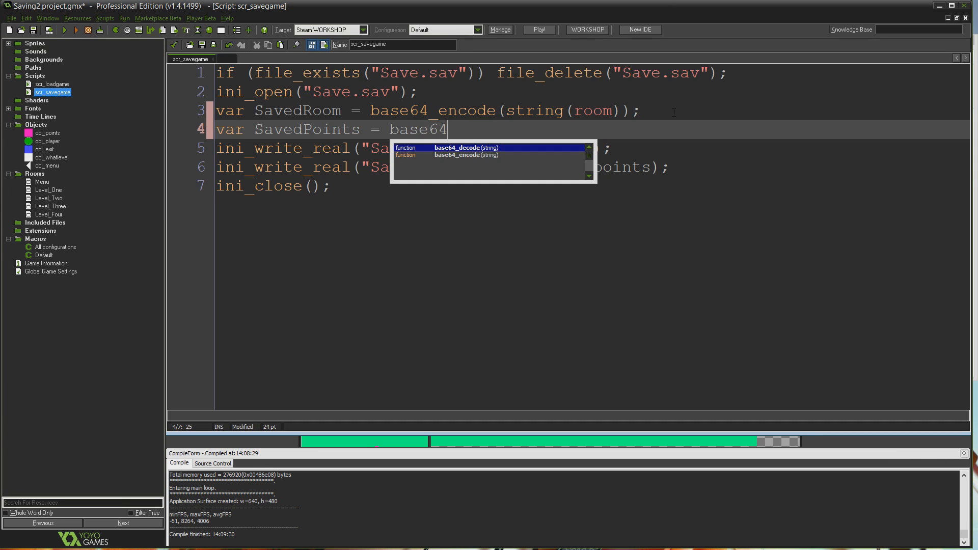
type("_encode")
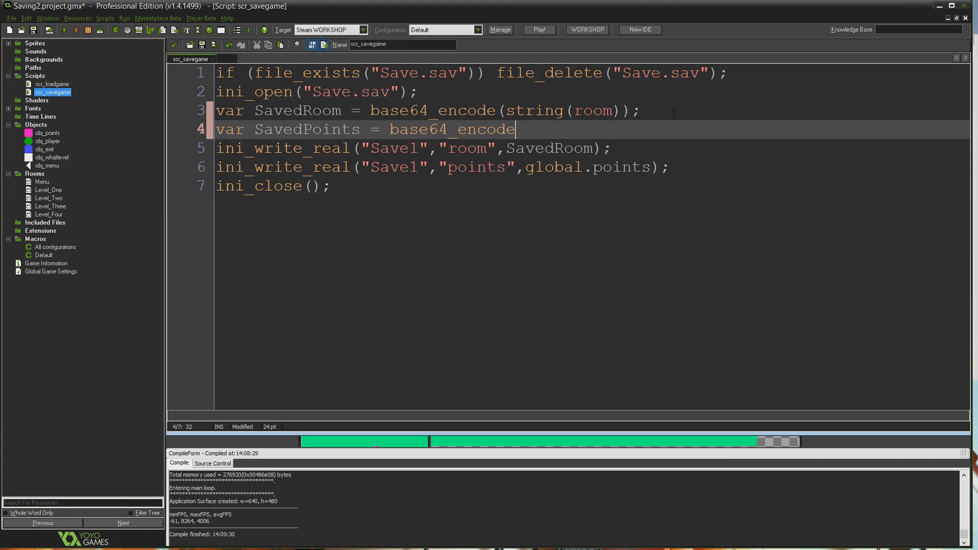
type("(string(")
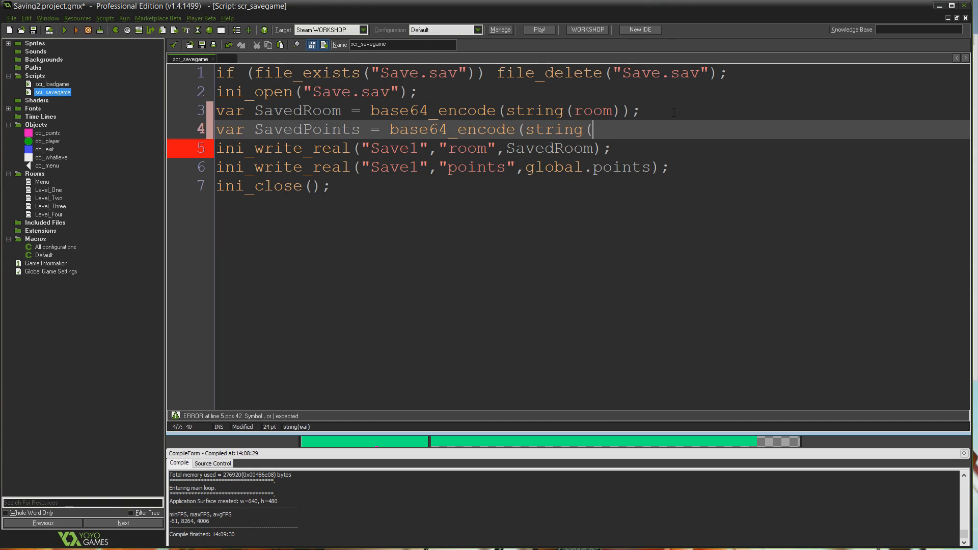
type("b")
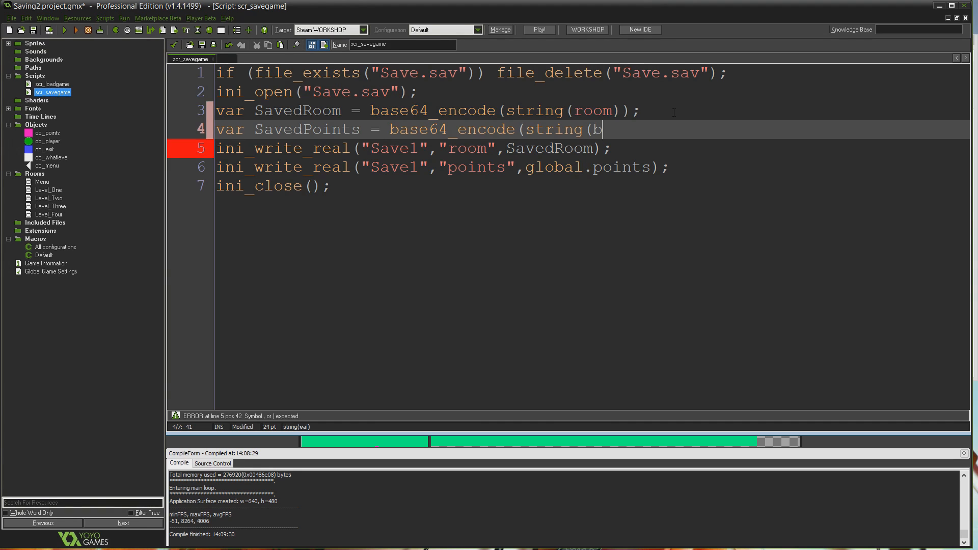
type("global.point")
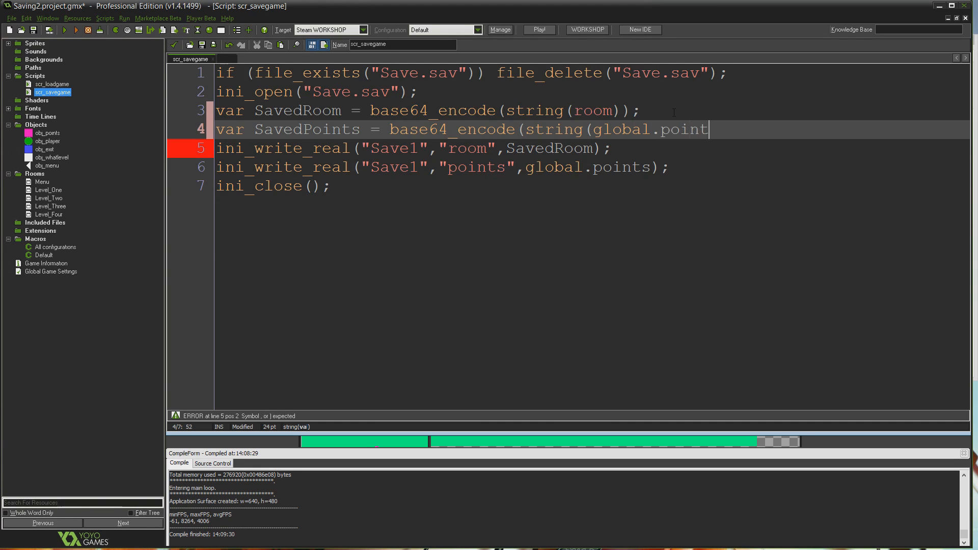
type("s))")
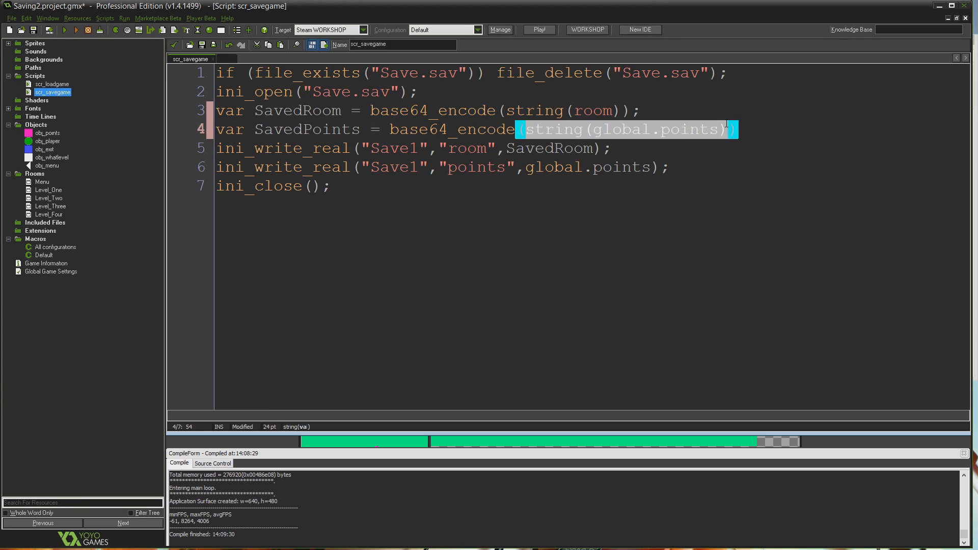
left_click(439, 129)
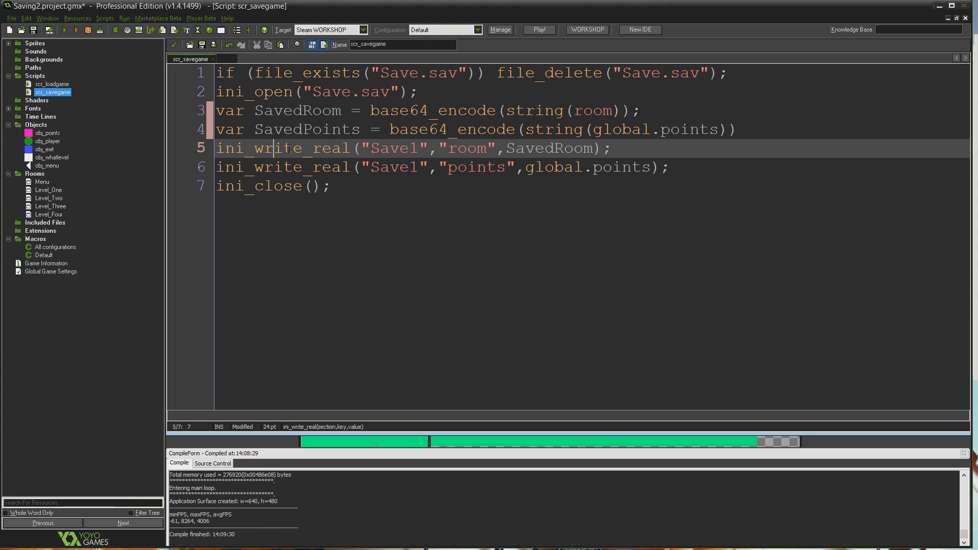
Replace global.points with SavedPoints in the points write and add blank lines between sections.
double_click(328, 147)
type("string")
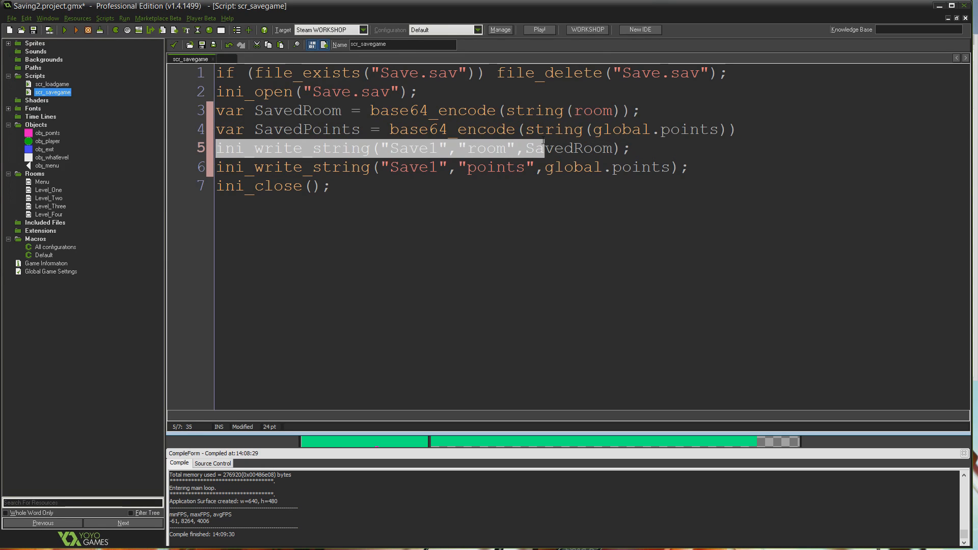
left_click(314, 111)
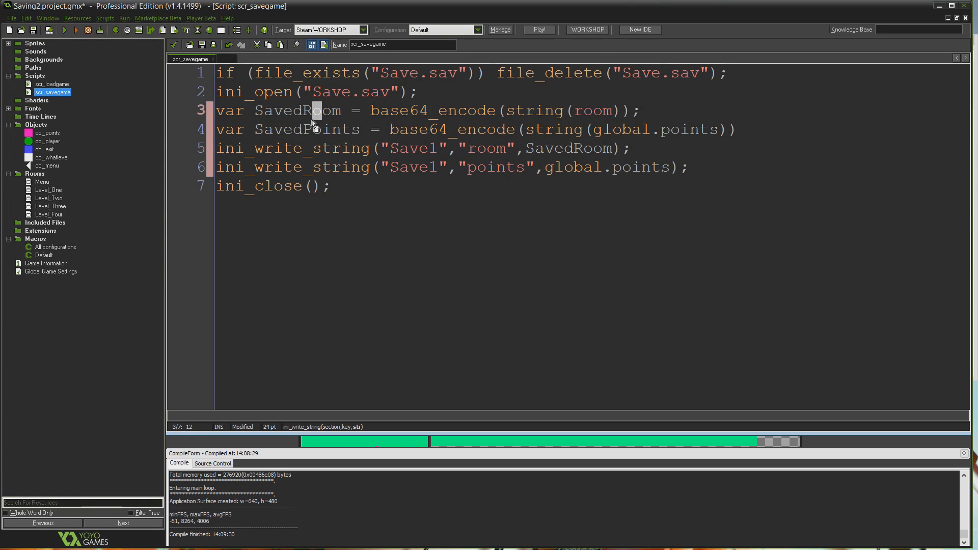
double_click(297, 110)
type("Saved")
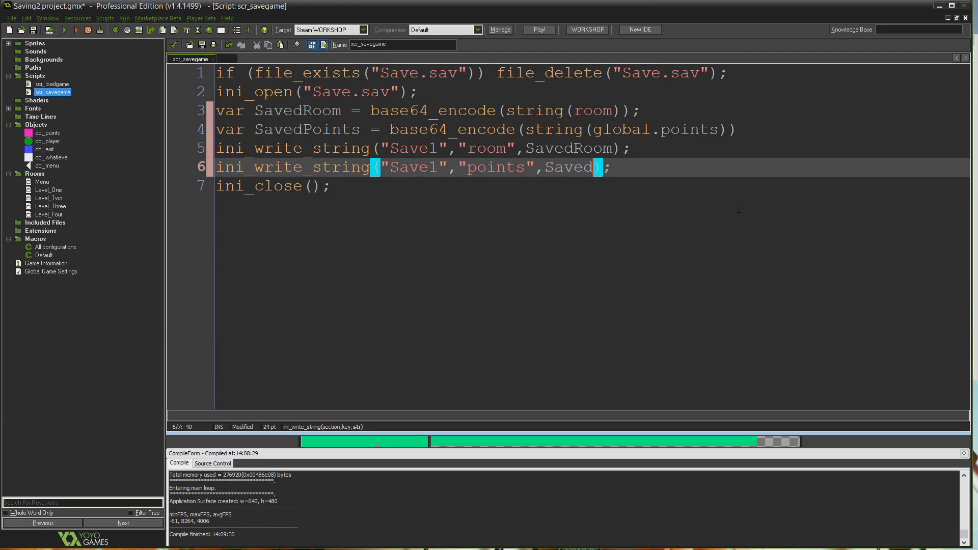
type("Points")
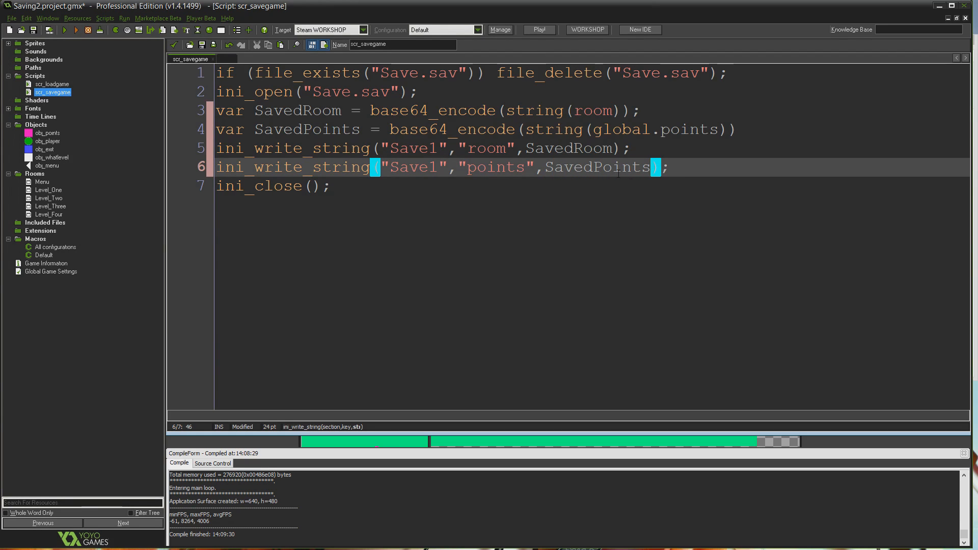
key("Enter")
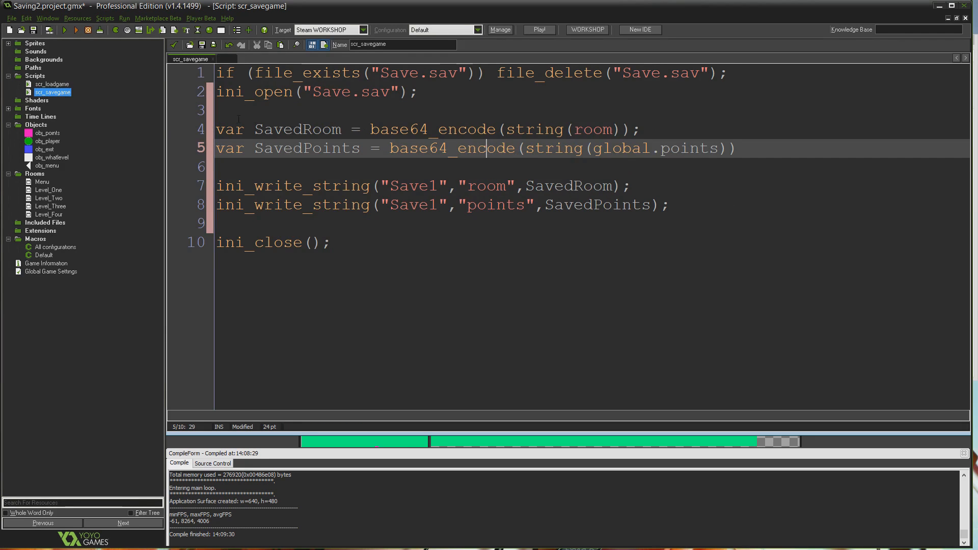
left_click(573, 129)
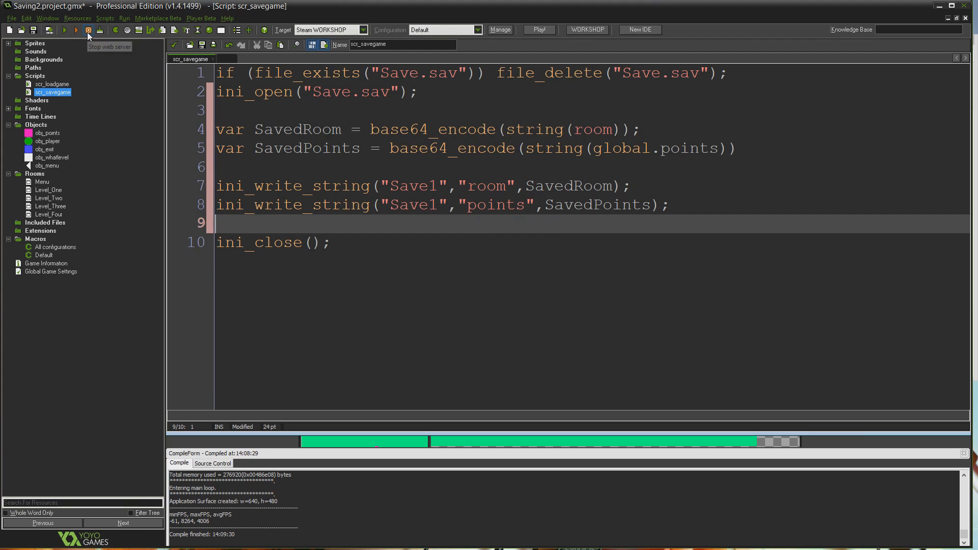
Run the game, play through to Level_Four with 6 points, then close it.
left_click(87, 30)
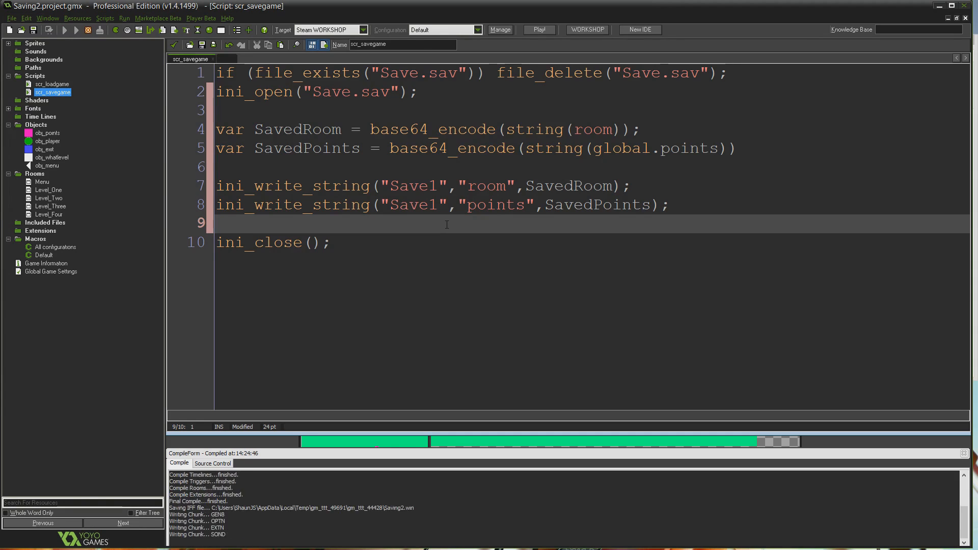
left_click(539, 29)
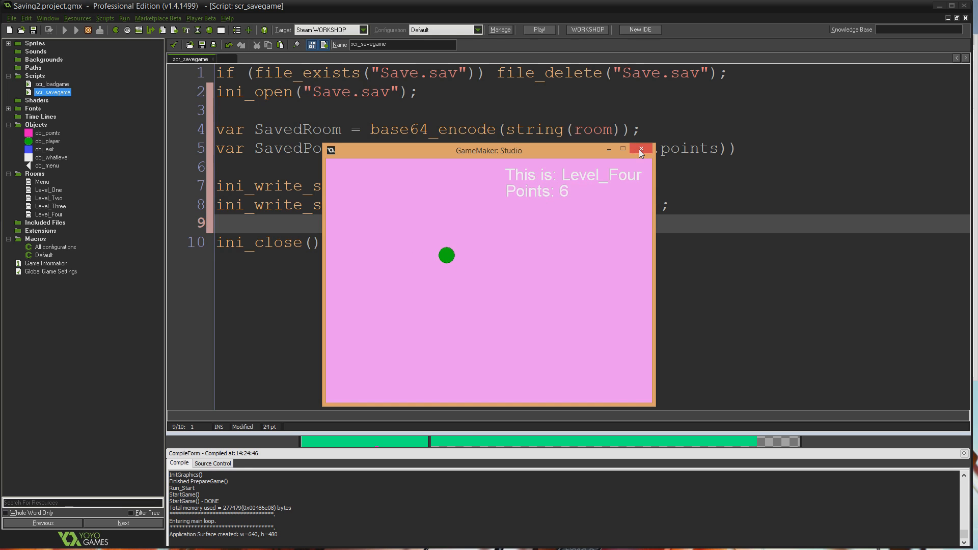
left_click(640, 150)
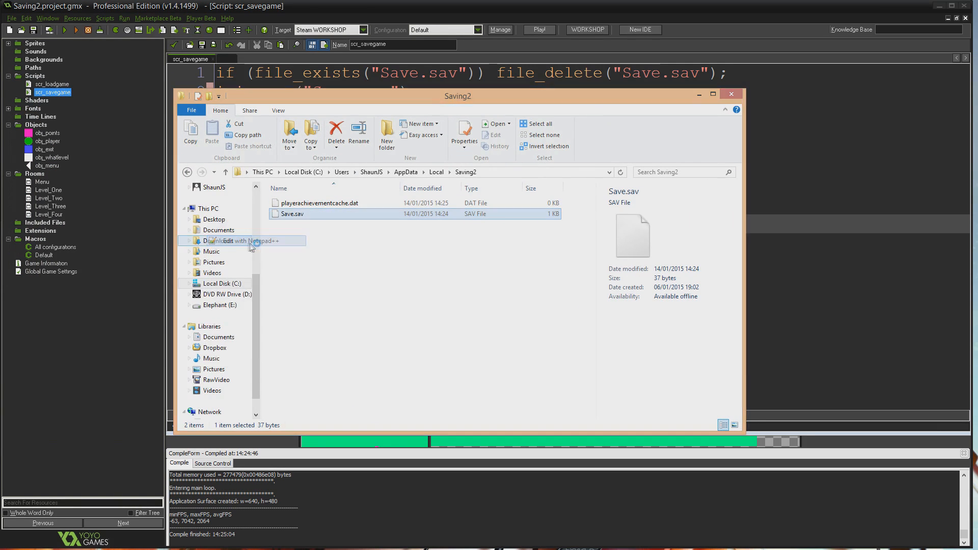
Open Save.sav in Notepad++ to inspect the encoded values Ng== and NA== under Save1.
left_click(245, 241)
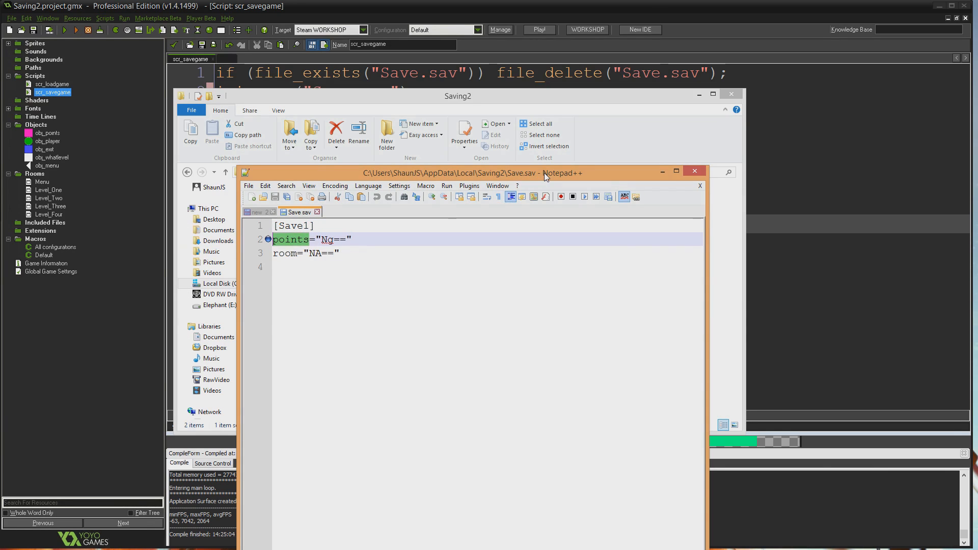
left_click_drag(458, 172, 527, 149)
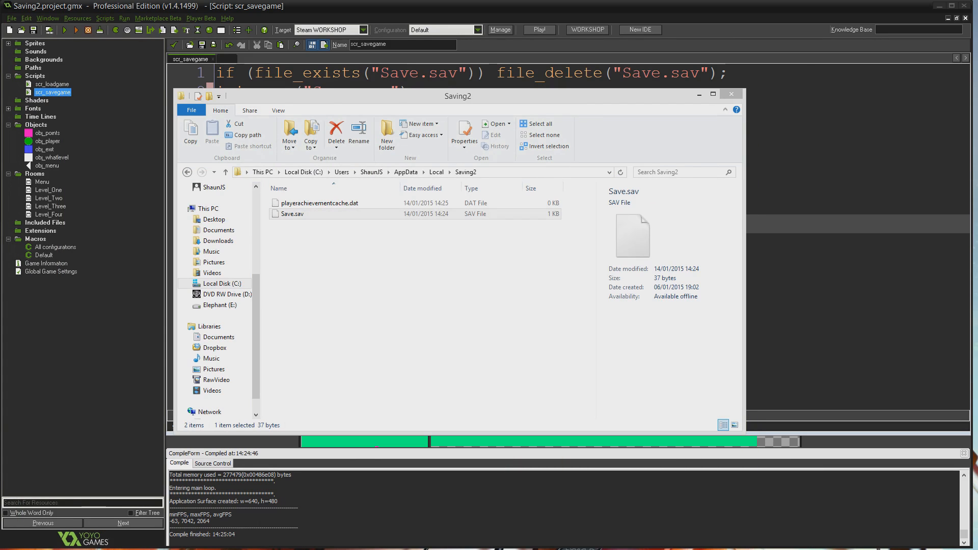
Close the Saving2 File Explorer window.
left_click(731, 94)
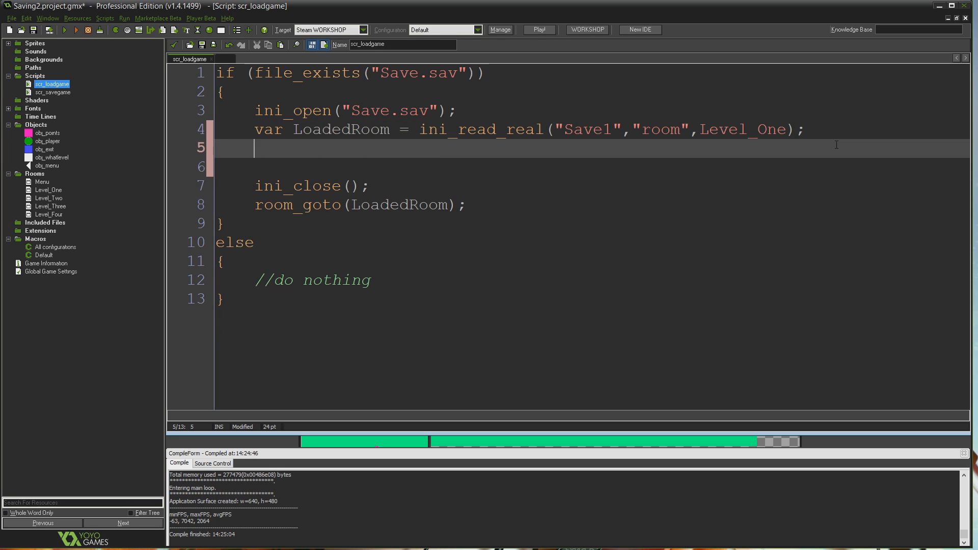
Add LoadedPoints = ini_read_string("Save1","points","0") and make the room read ini_read_string, default "0".
type("var Lo")
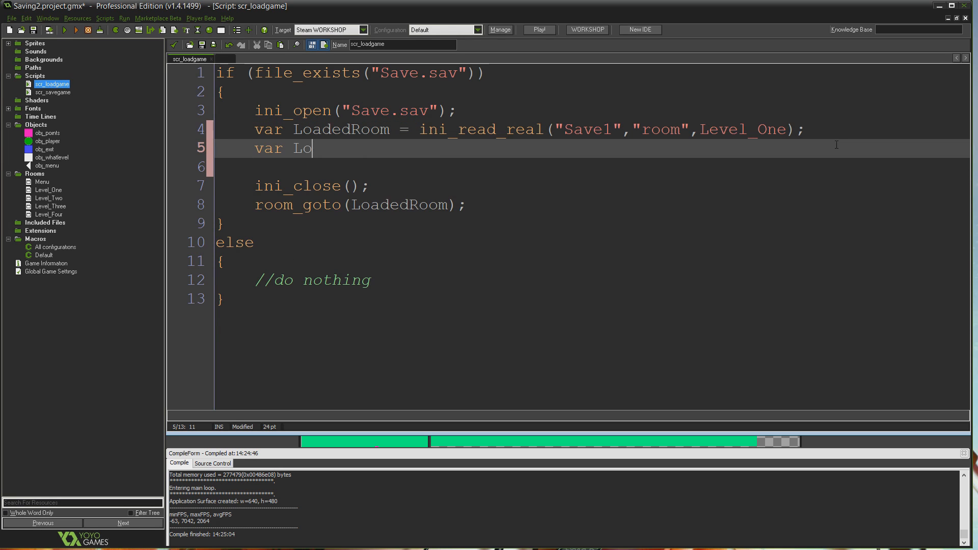
type("adedPoints")
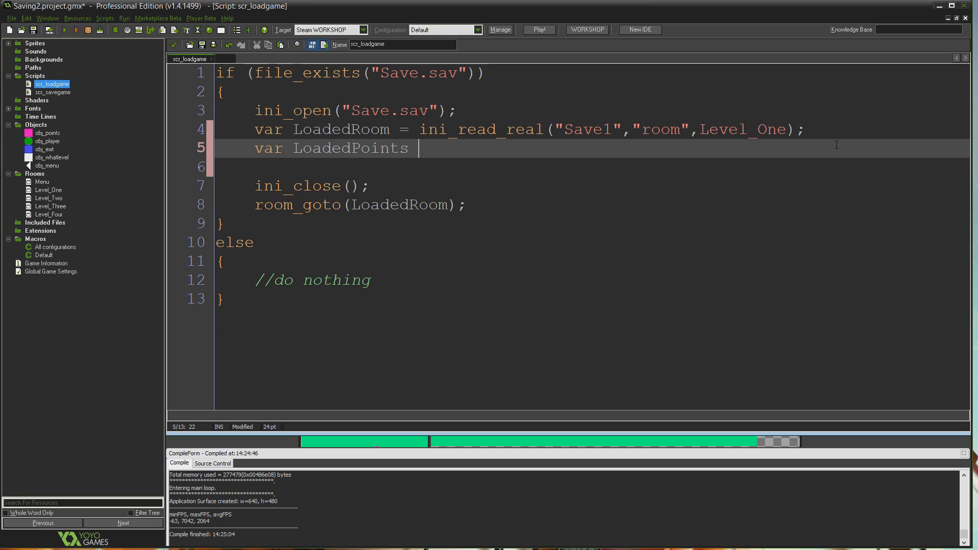
type("= ini_read")
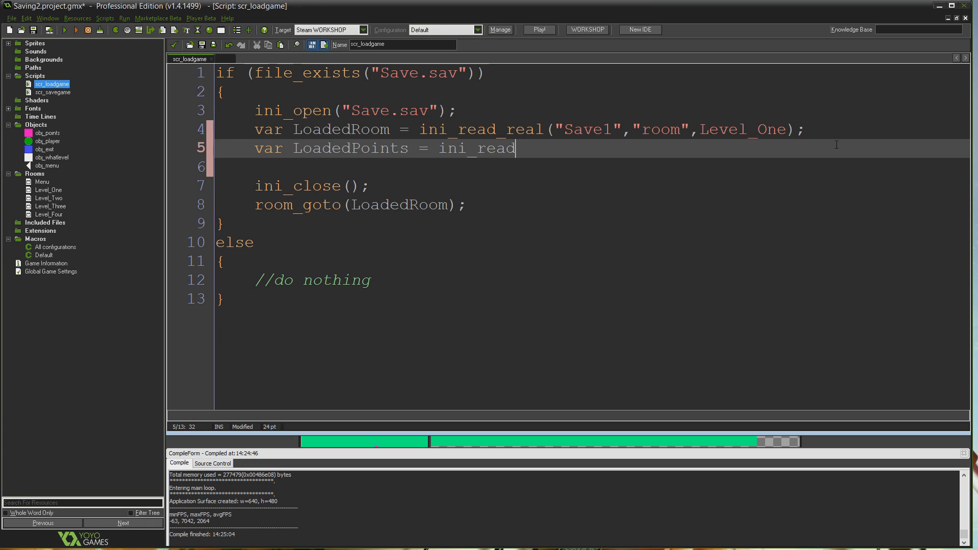
type("_string(\"")
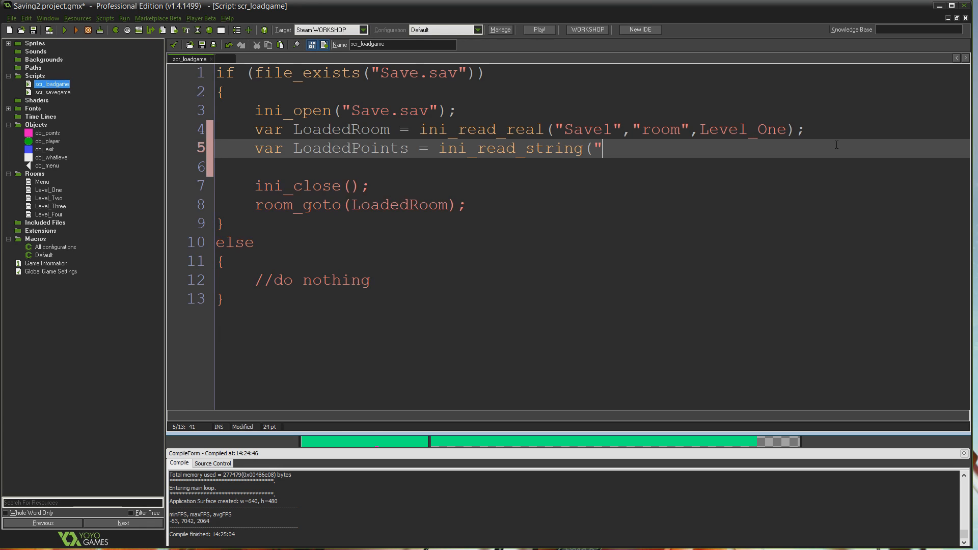
type("Save1")
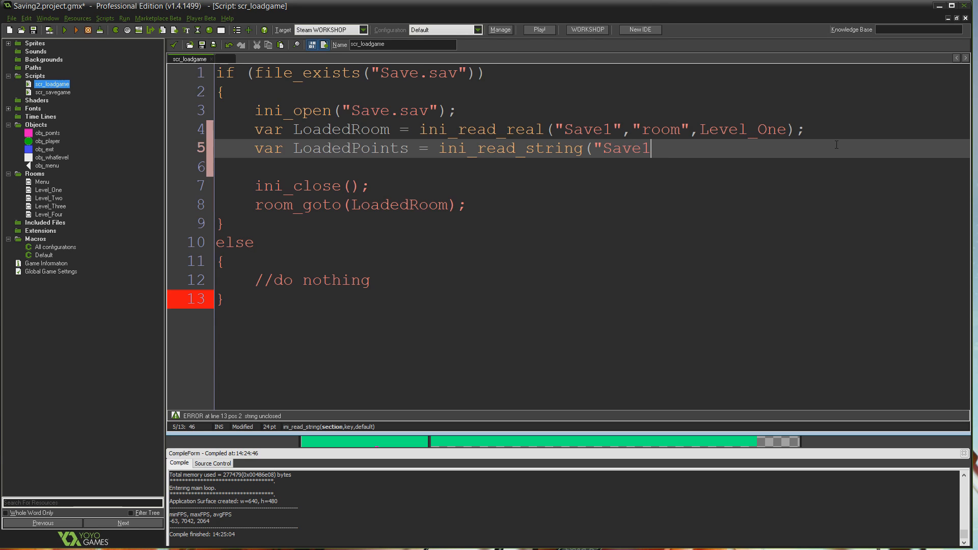
type("\",\"po")
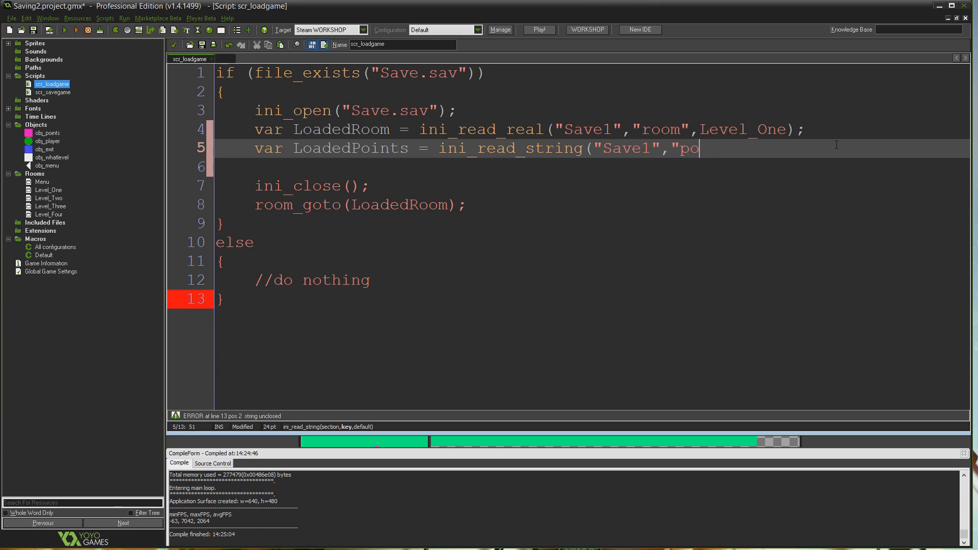
type("ints\",")
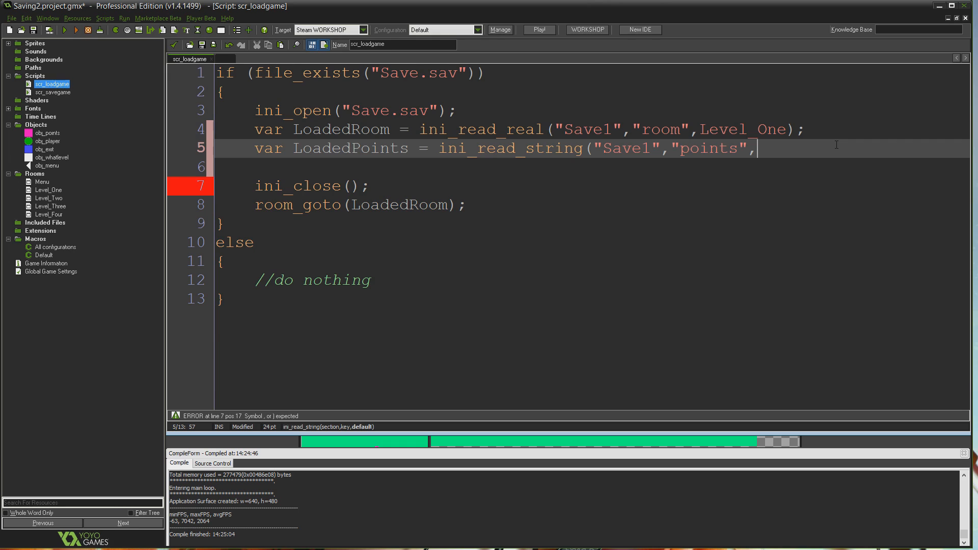
type("0);")
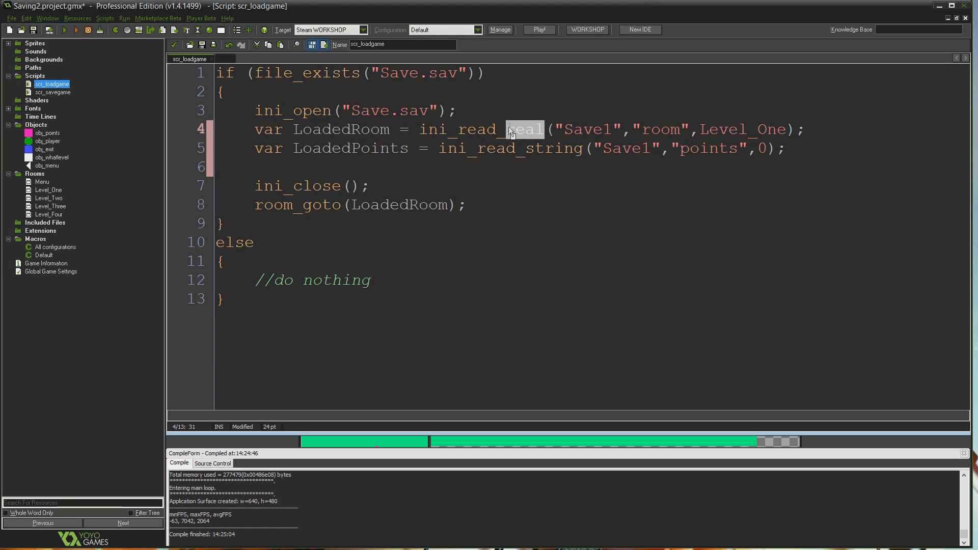
type("string")
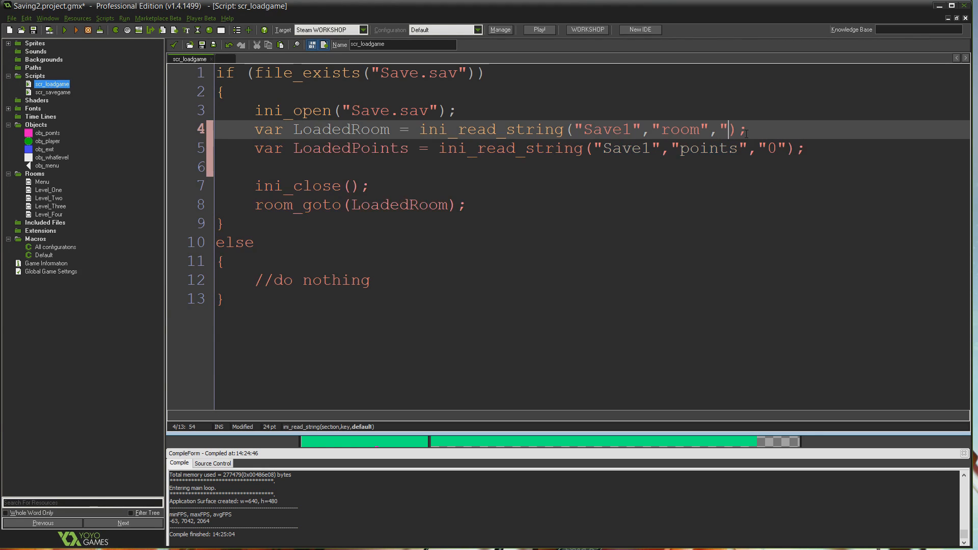
type("0\"")
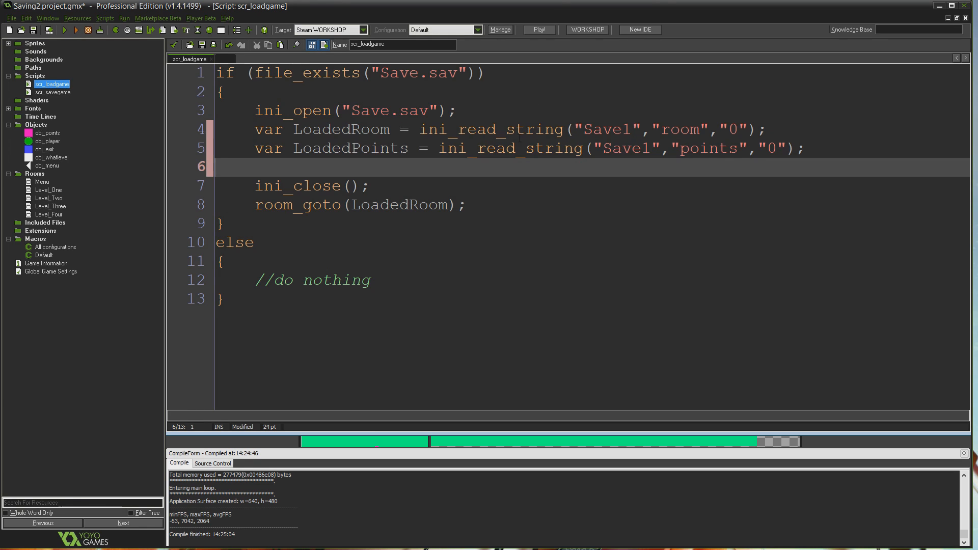
mouse_move(81, 161)
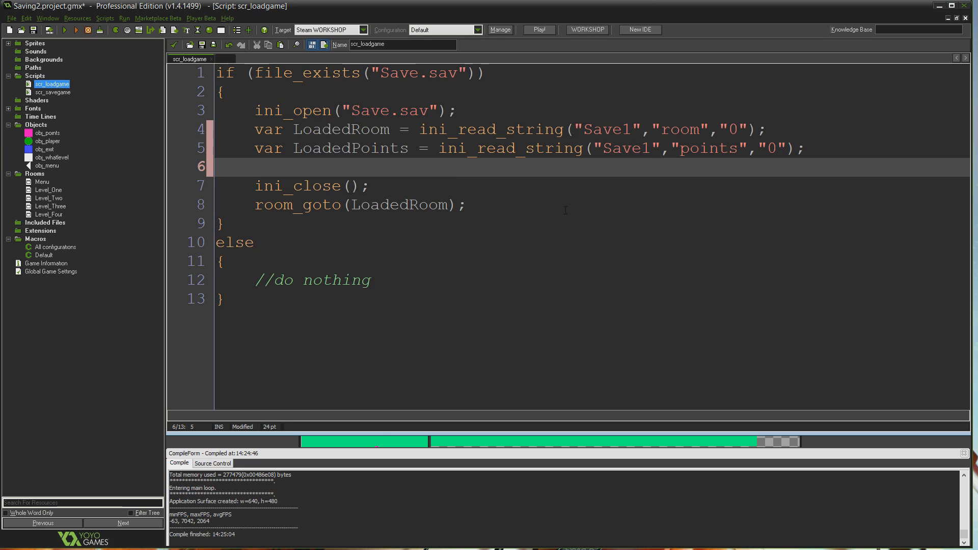
Write LoadedRoom = real(base64_decode(LoadedRoom)) on line 6 and highlight the decode expression.
type("Loa")
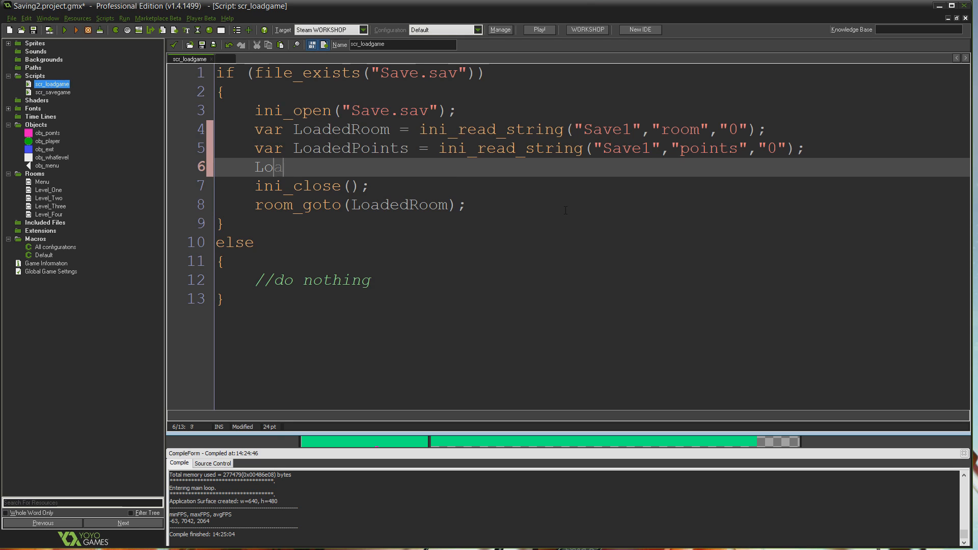
type("dedRoom")
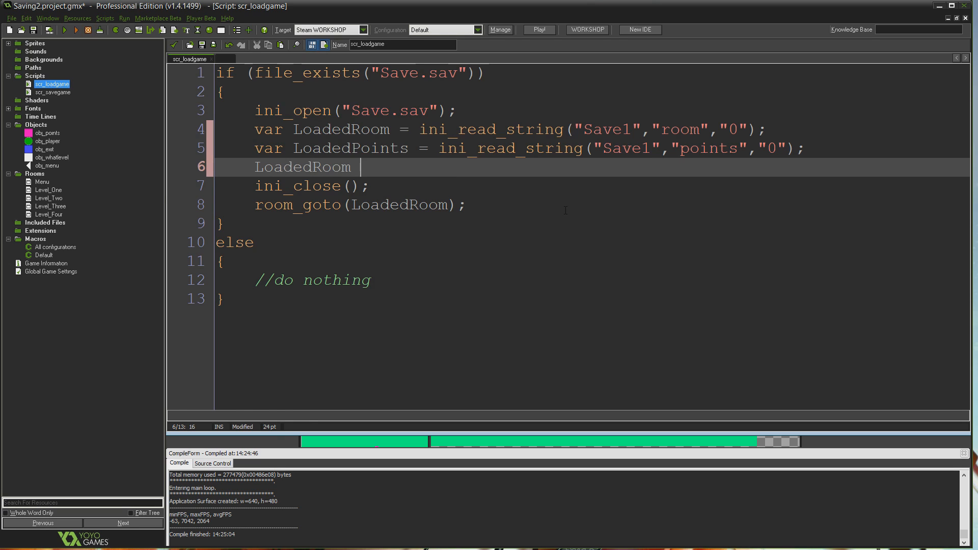
type("=")
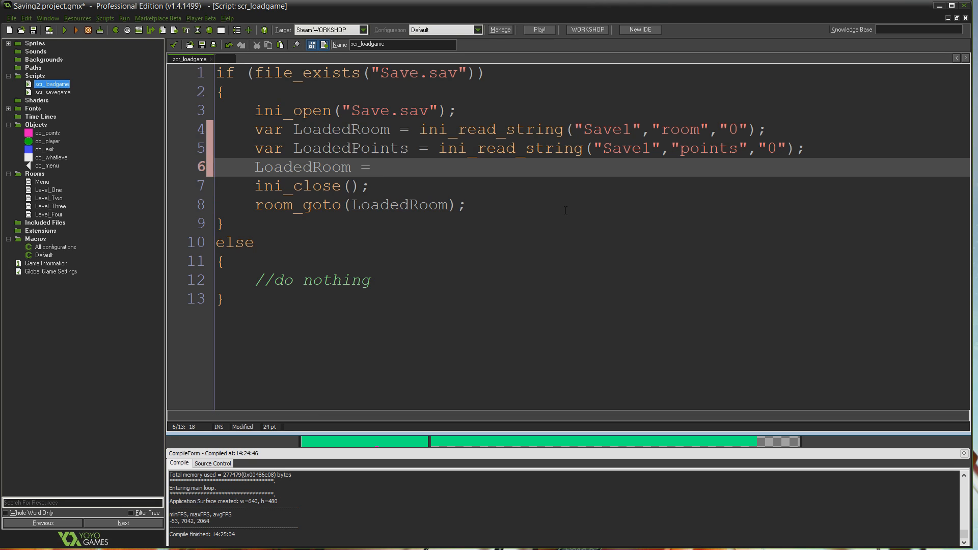
type("real")
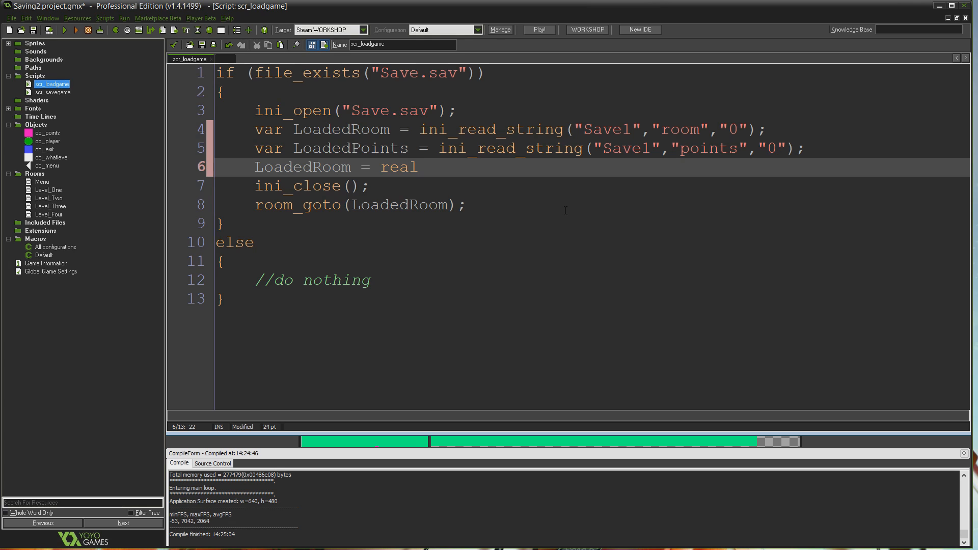
type("(base")
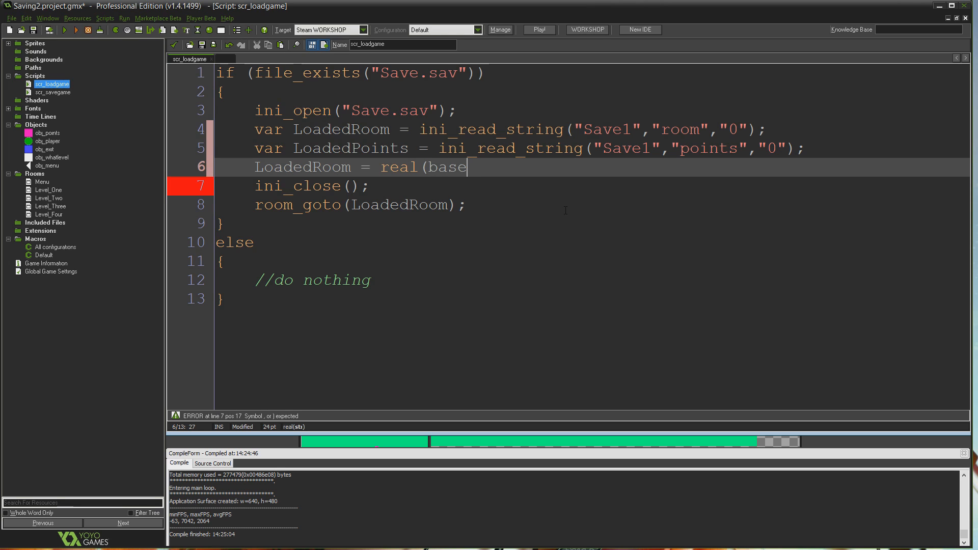
type("64_decode(")
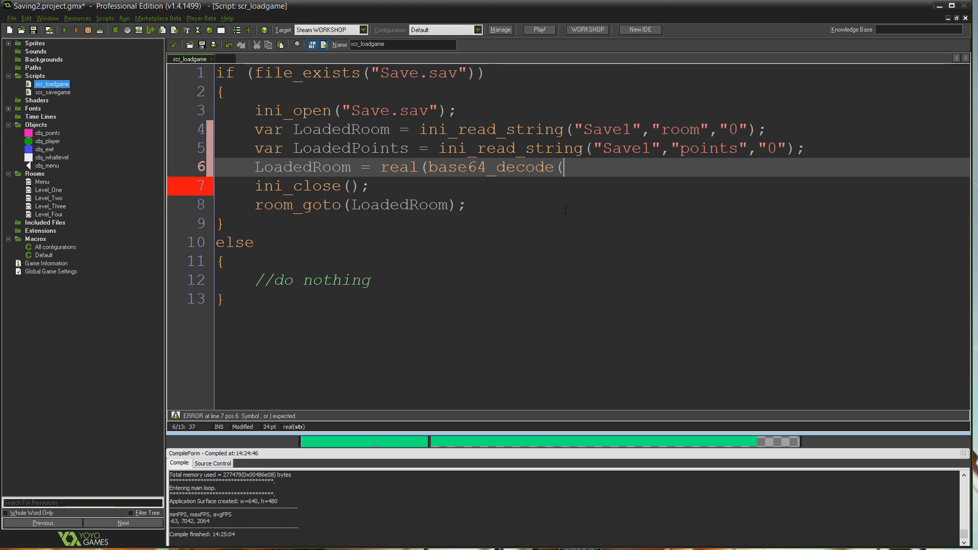
type("LoadedRoom));")
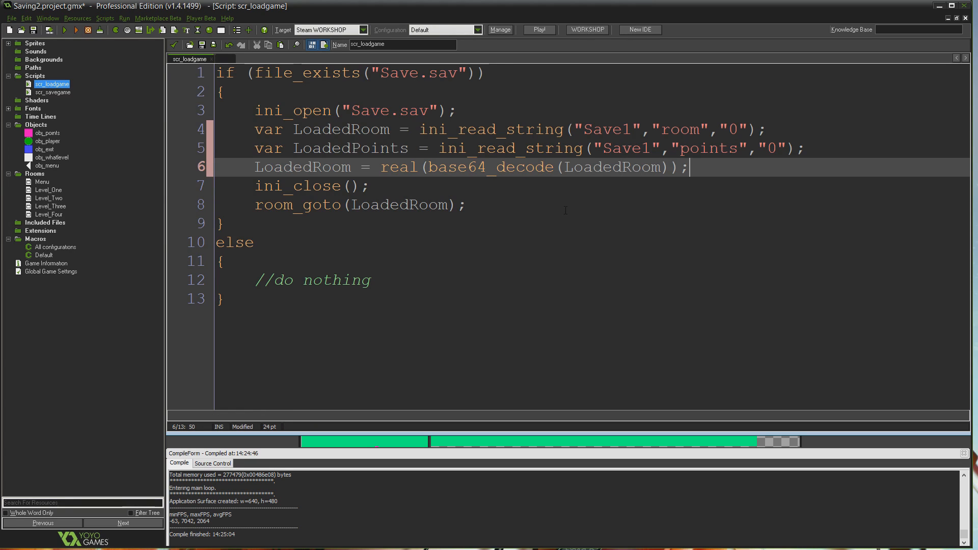
left_click_drag(424, 166, 677, 166)
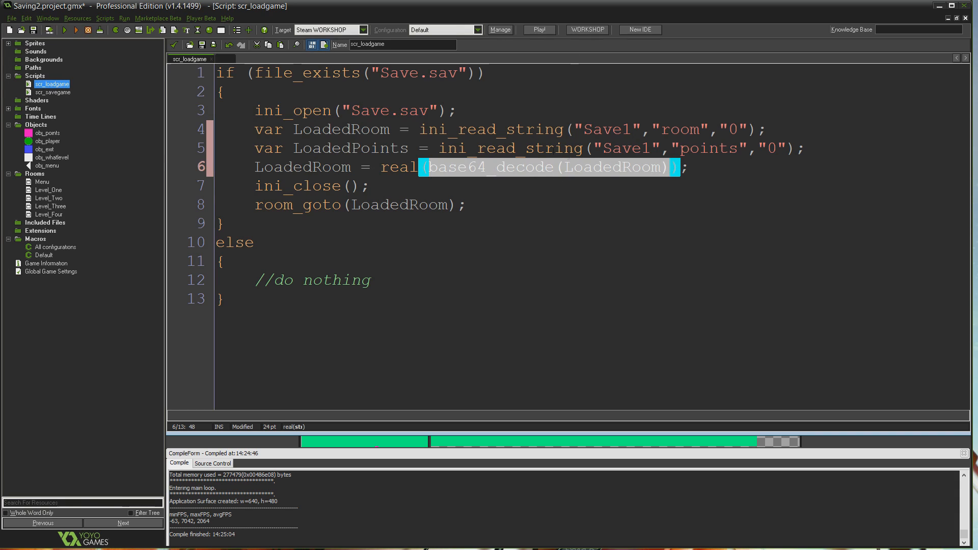
mouse_move(642, 172)
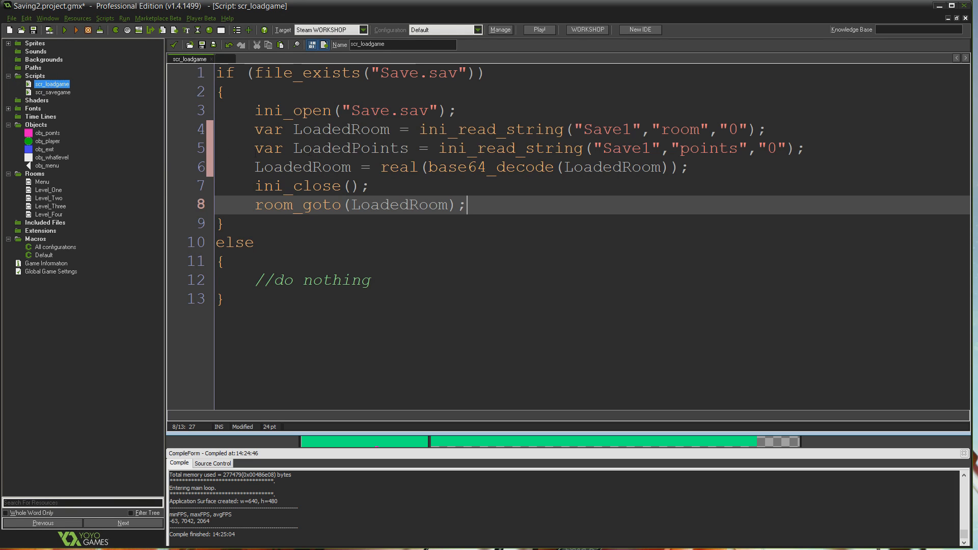
Add global.points = real(base64_decode(LoadedPoints)) below the room decoding line.
key("Enter")
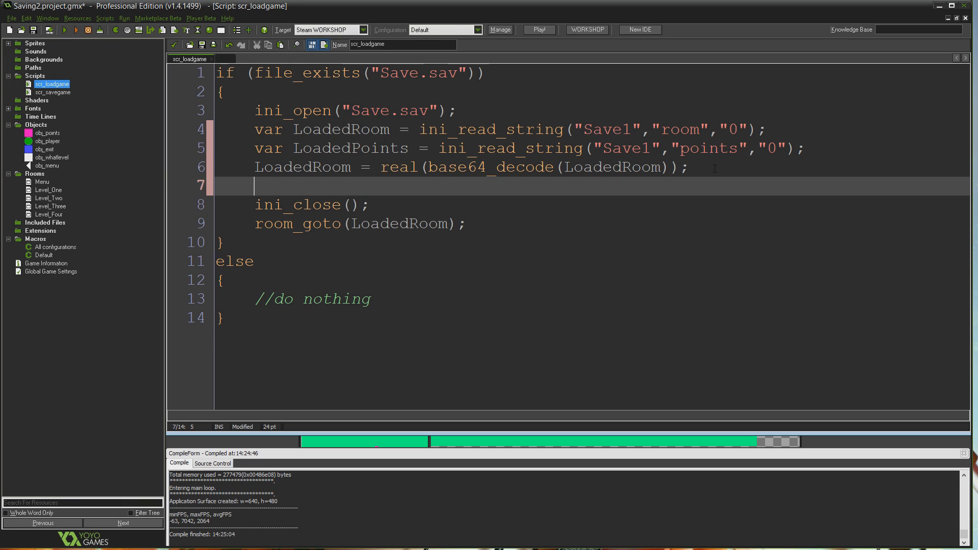
type("global.poi")
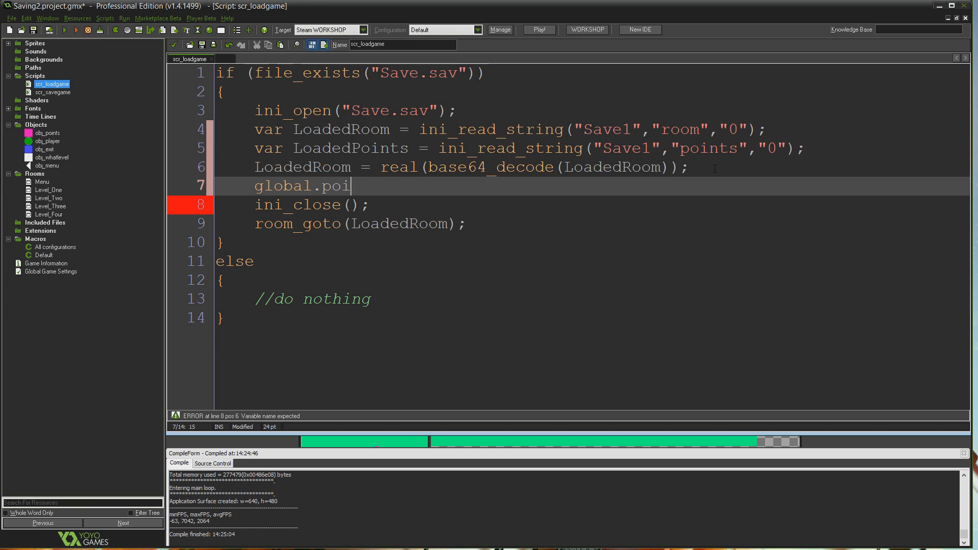
type("nts =")
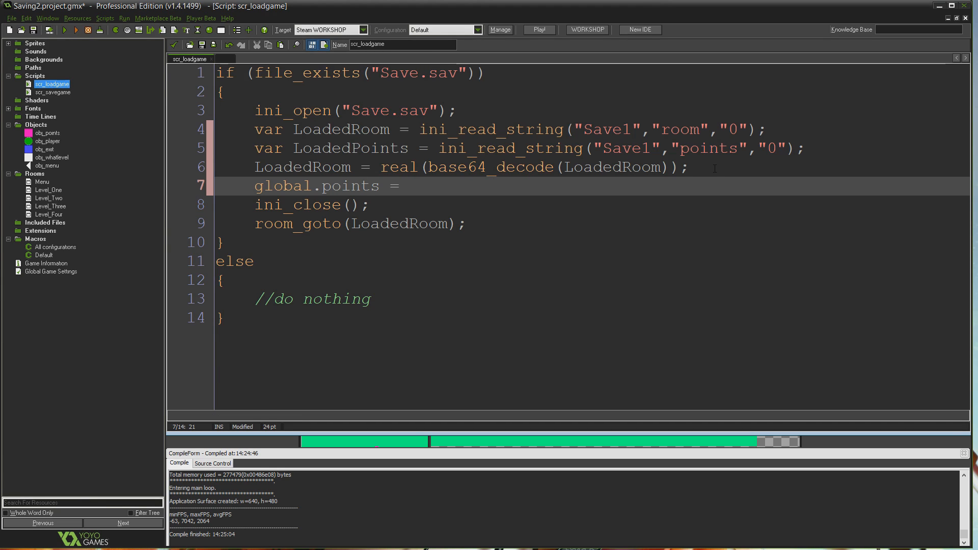
type("real")
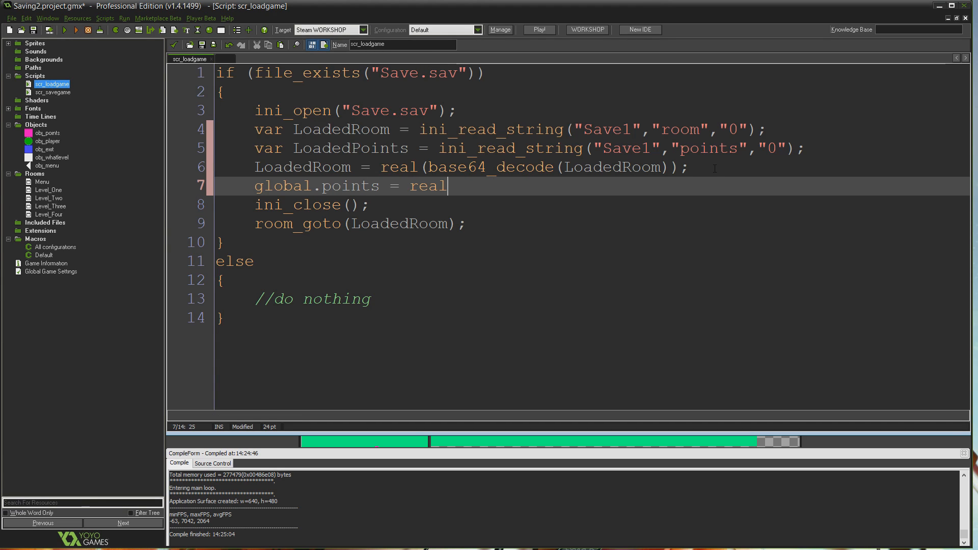
type("(base")
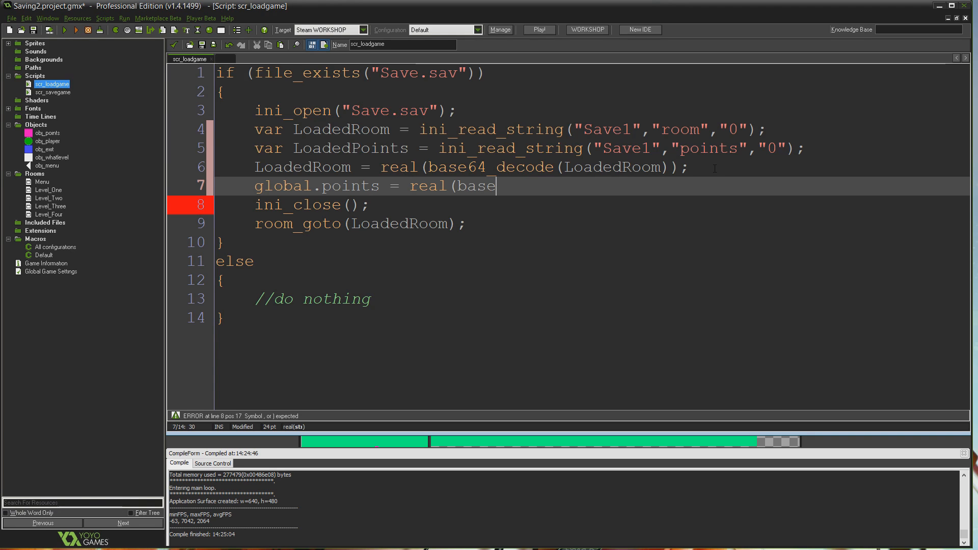
type("64_decode")
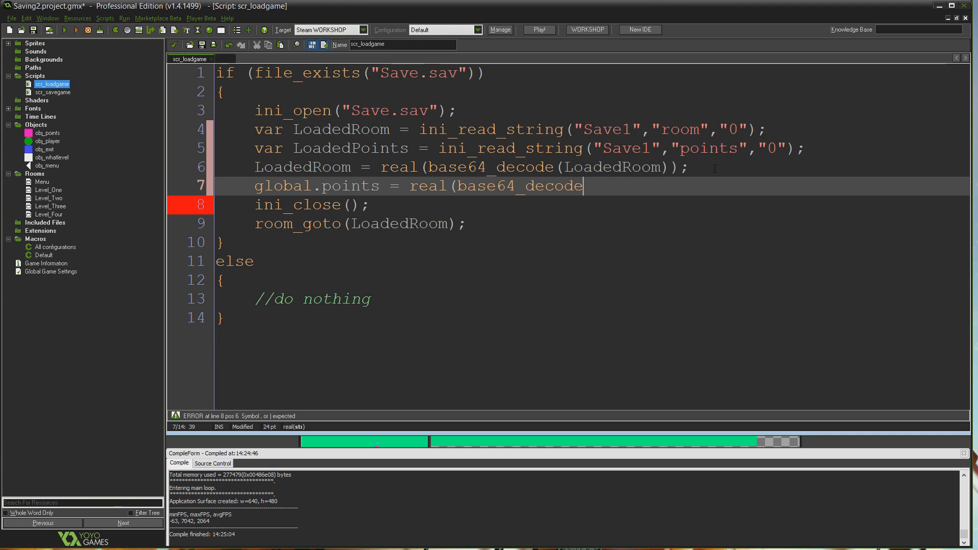
type("(LoadedP")
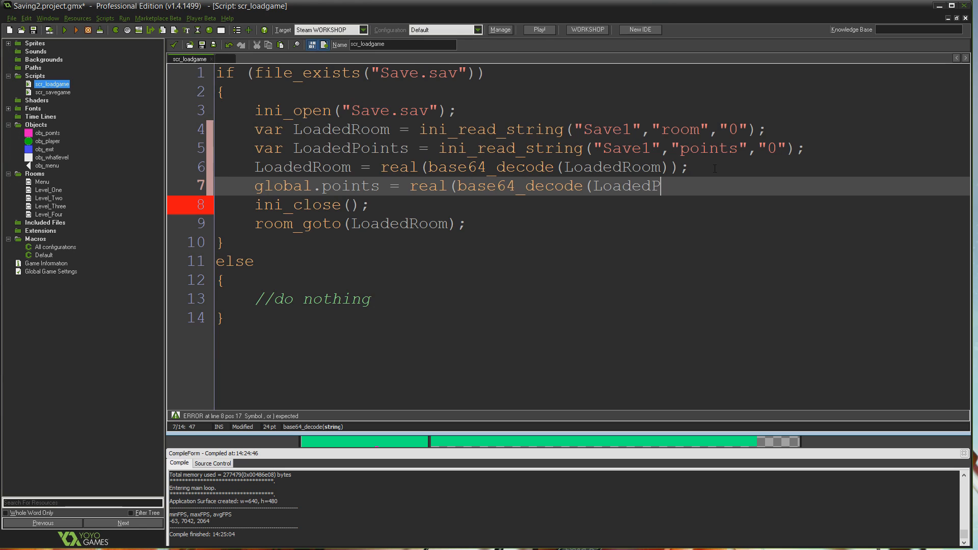
type("oints));")
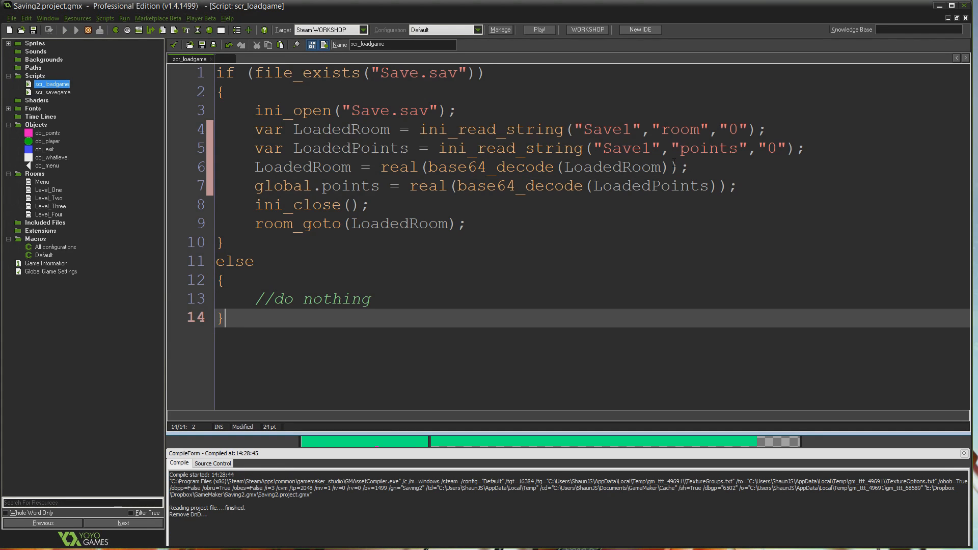
left_click(539, 30)
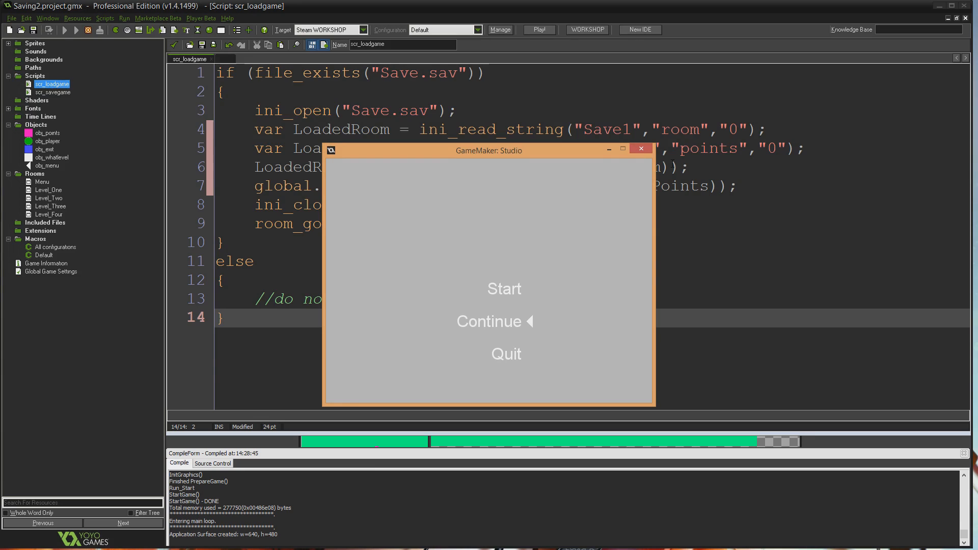
left_click(489, 321)
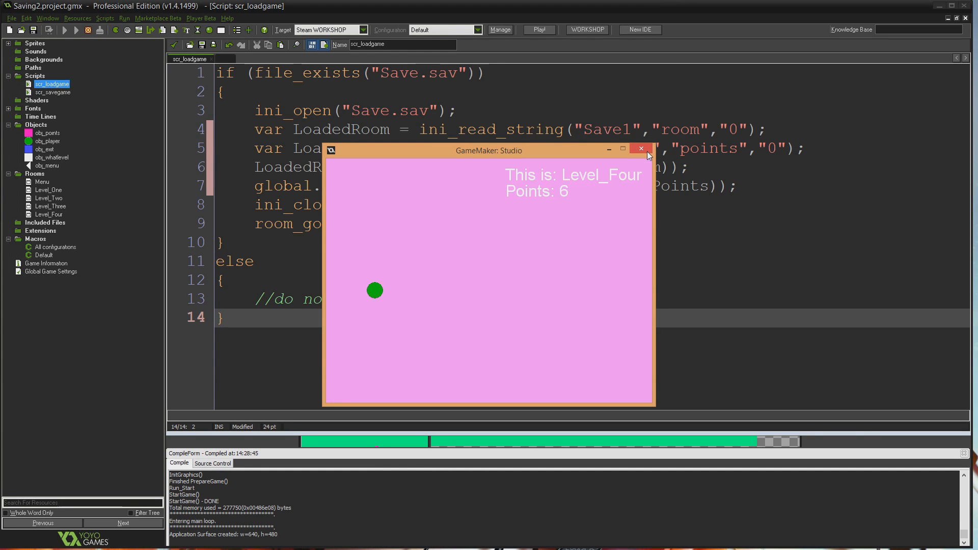
left_click(640, 149)
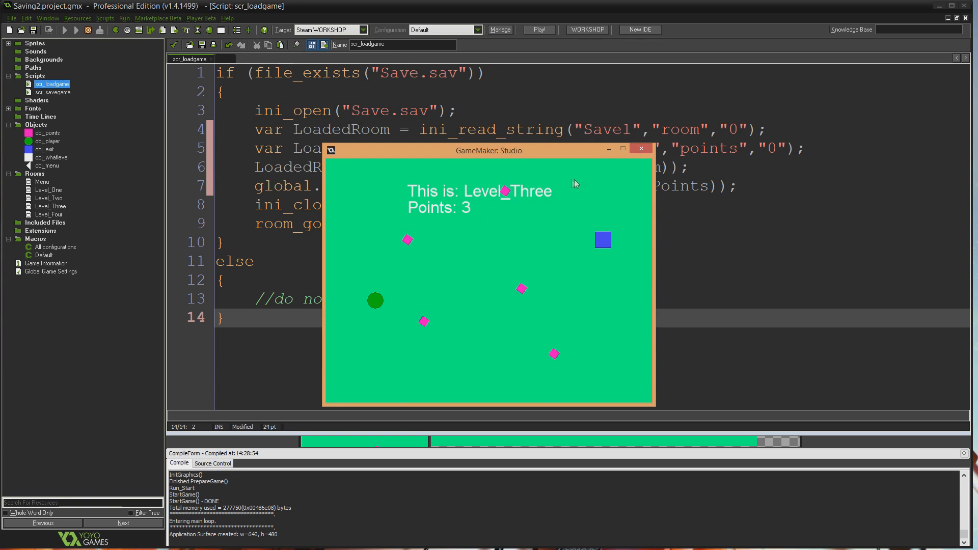
left_click(640, 148)
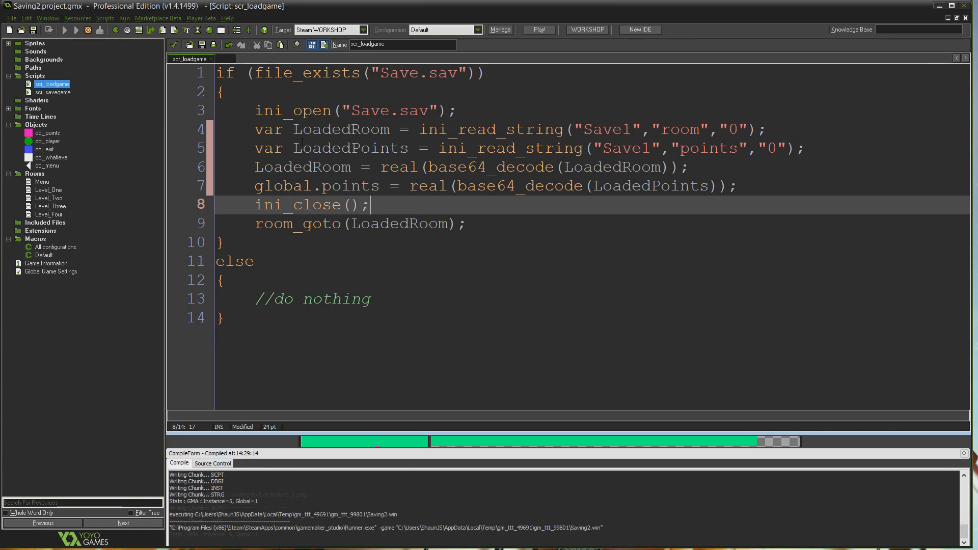
left_click(538, 29)
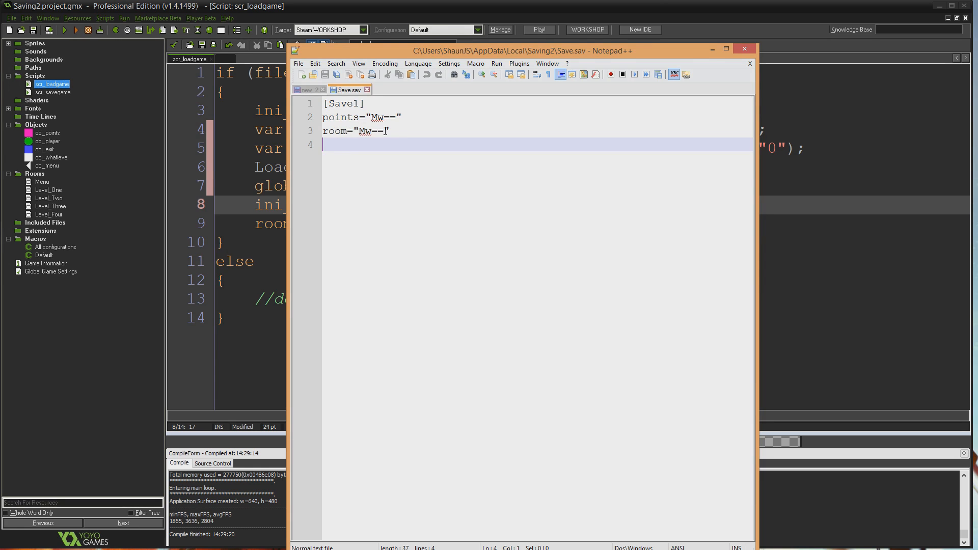
Select the encoded points value Mw== in Save.sav, then deselect it.
left_click(368, 117)
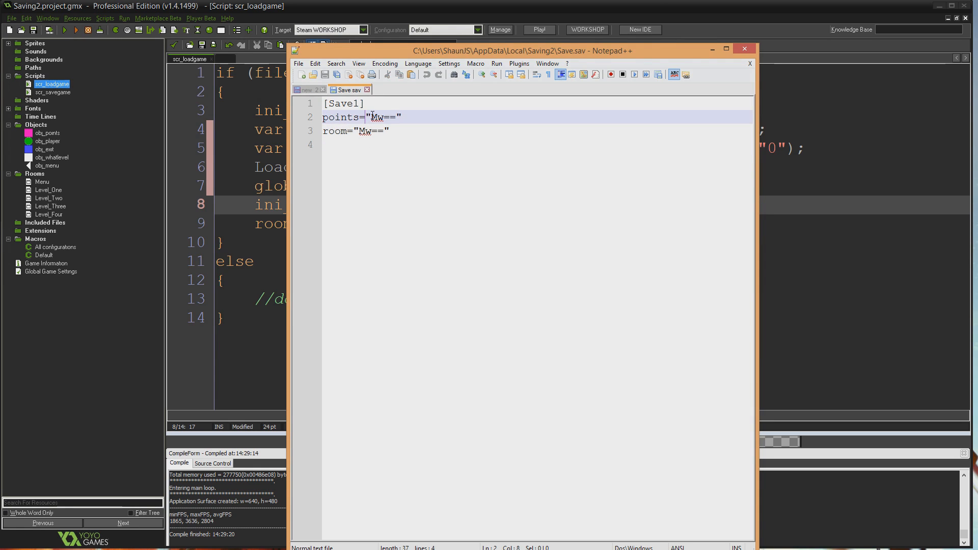
double_click(382, 117)
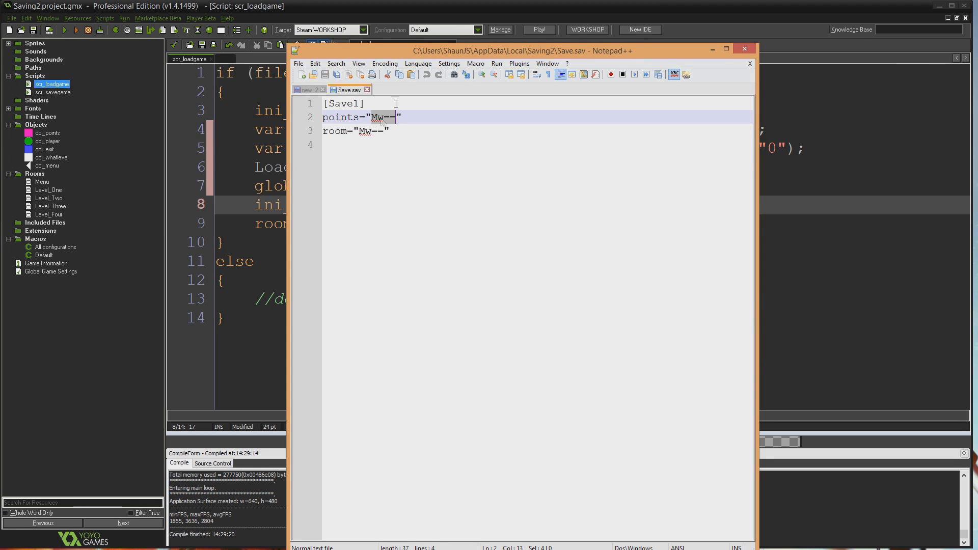
mouse_move(551, 98)
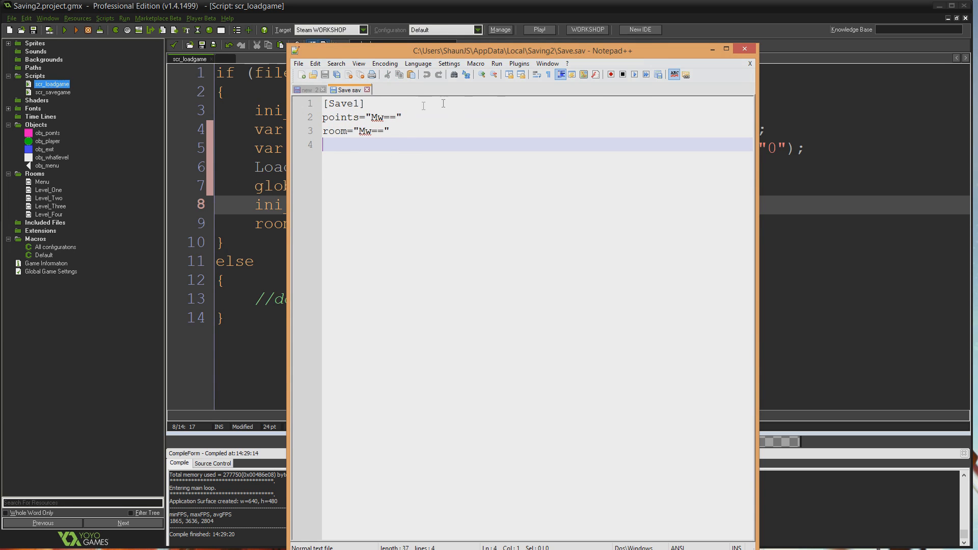
left_click(744, 49)
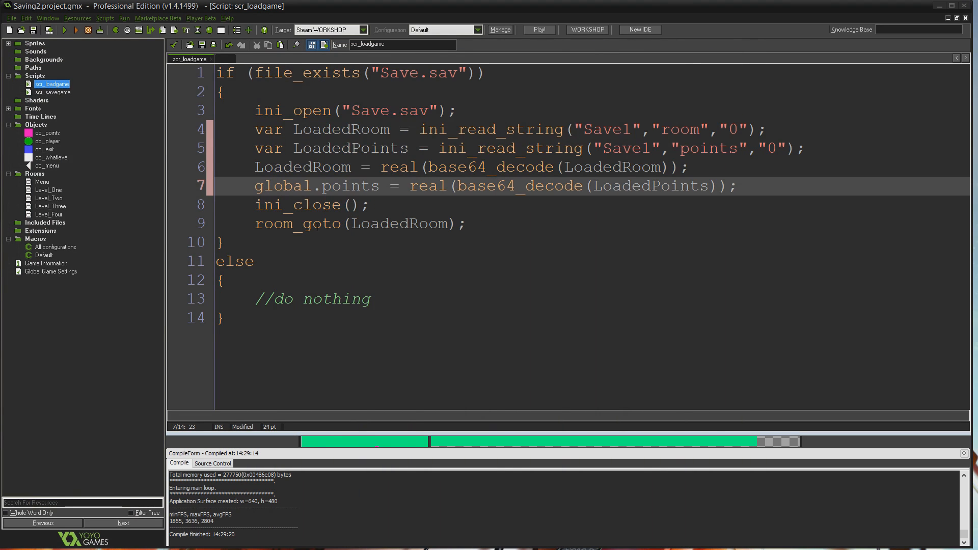
left_click(225, 280)
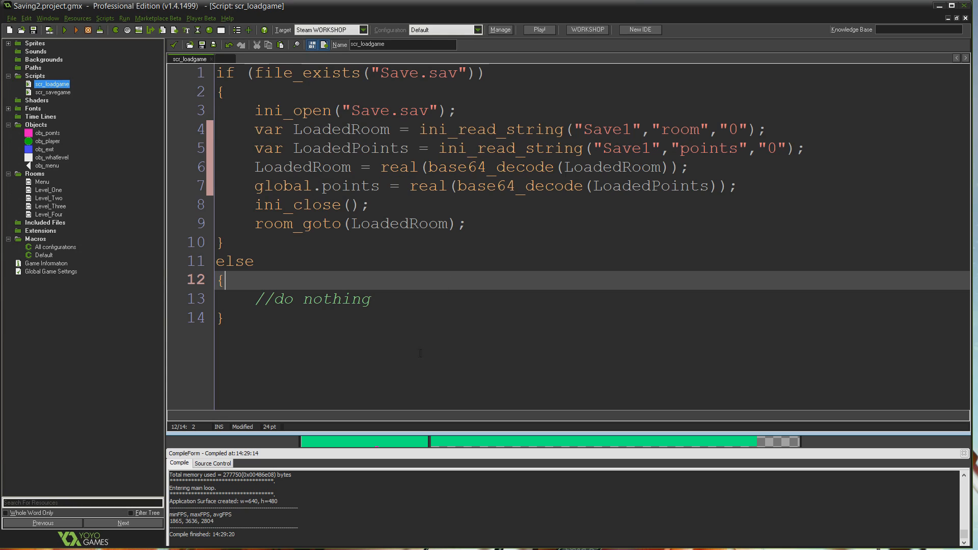
mouse_move(511, 396)
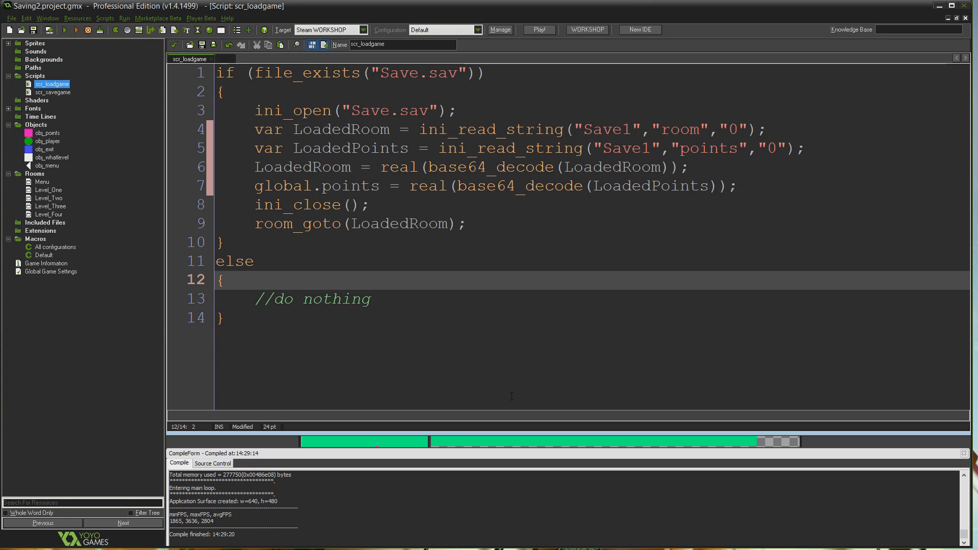
mouse_move(482, 194)
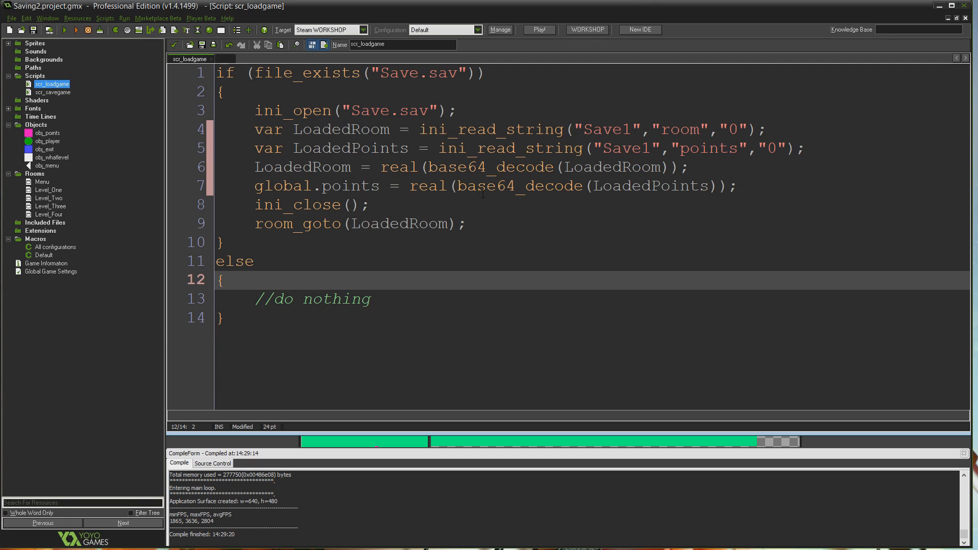